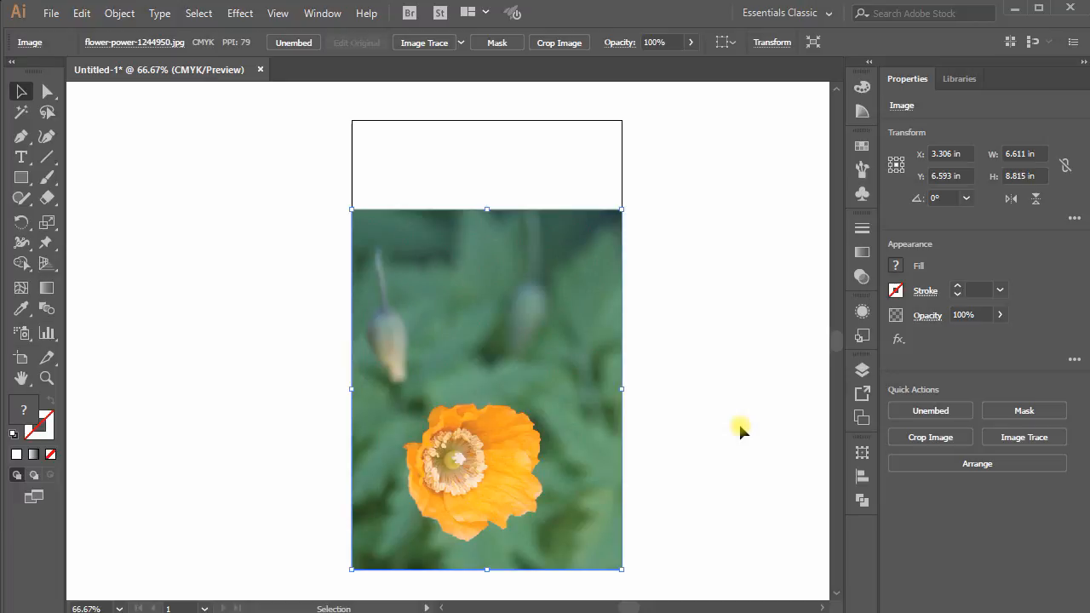
pyautogui.moveTo(514, 169)
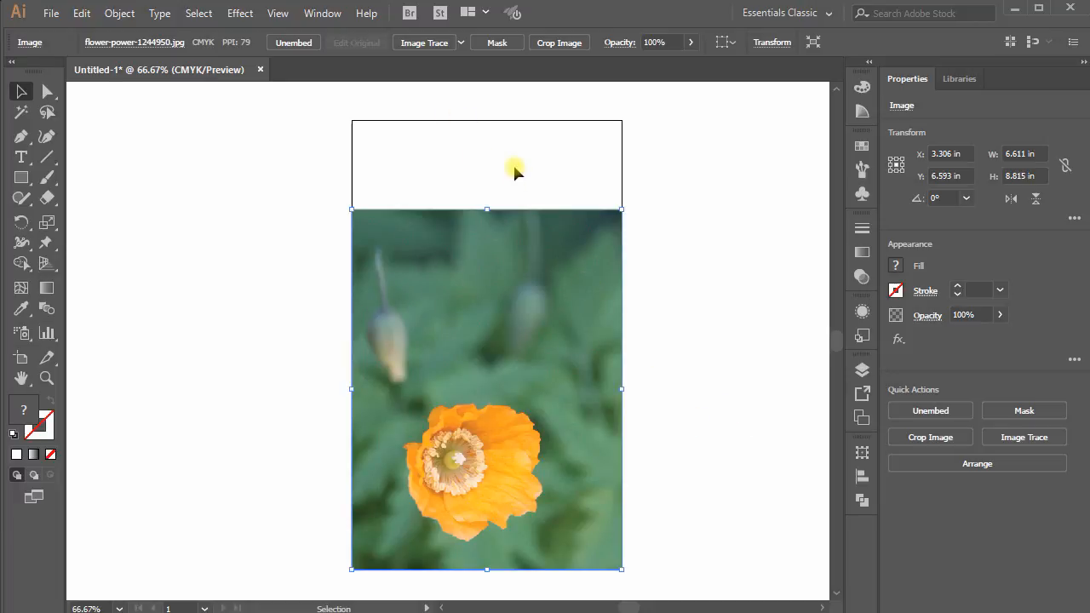
# Step: Send the white page-sized rectangle behind the poppy photo with Arrange > Send to Back
pyautogui.click(717, 356)
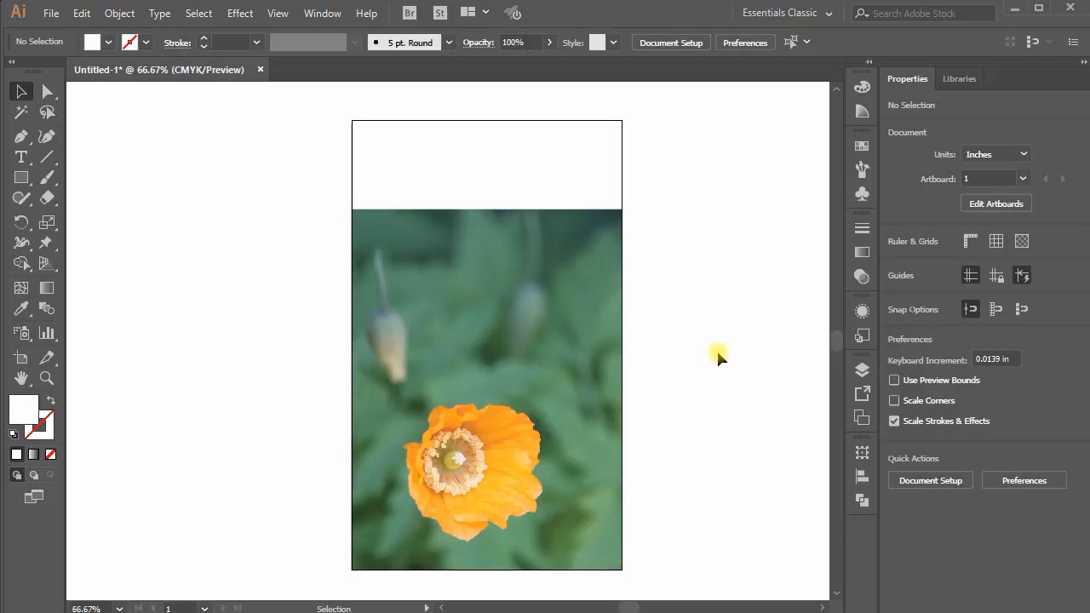
pyautogui.click(486, 389)
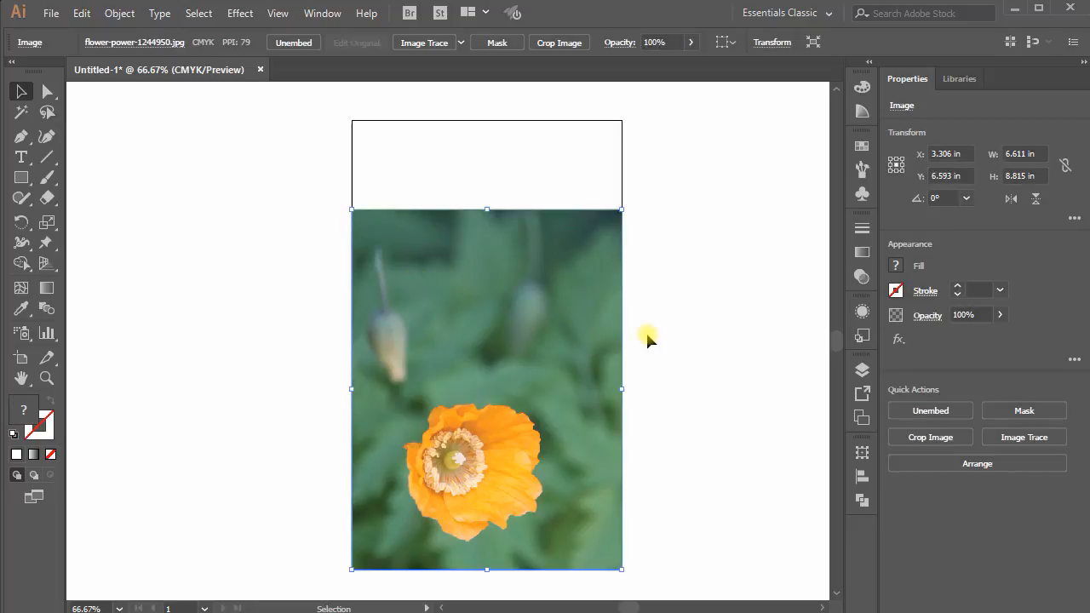
pyautogui.click(648, 341)
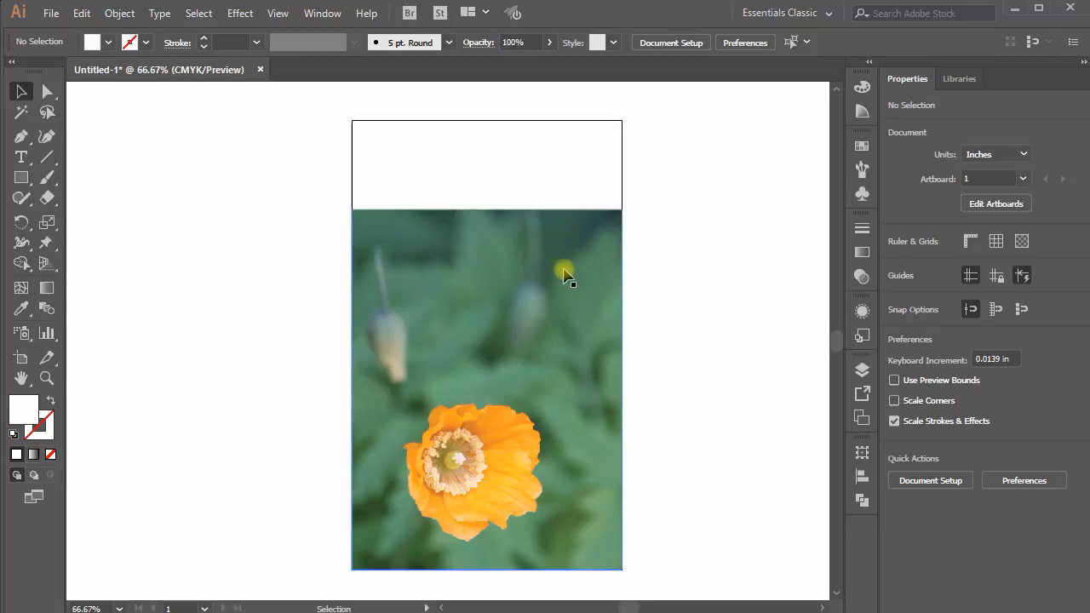
pyautogui.moveTo(637, 217)
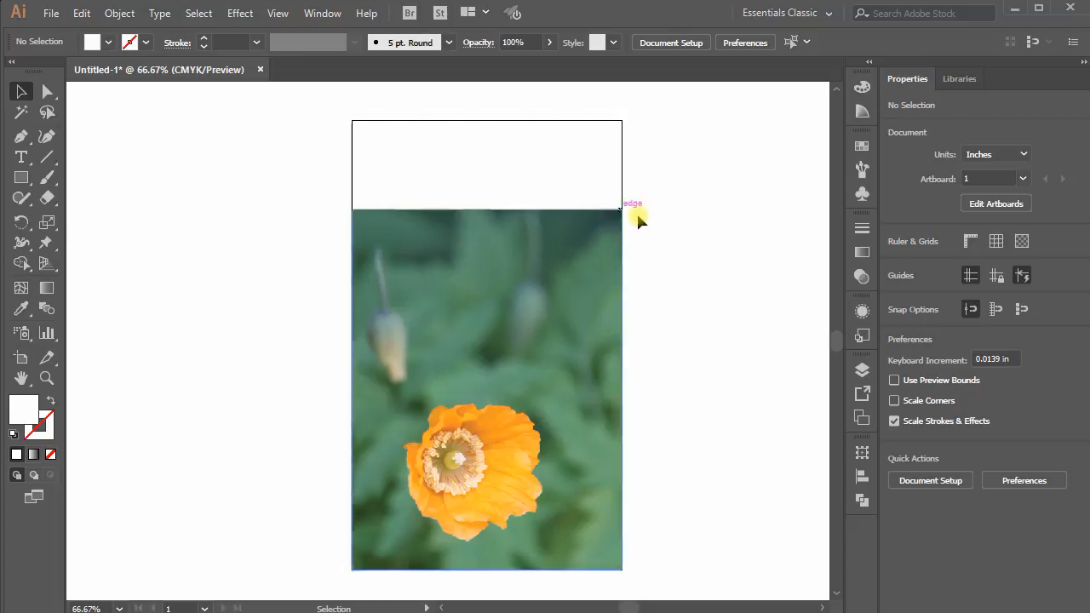
pyautogui.moveTo(390, 475)
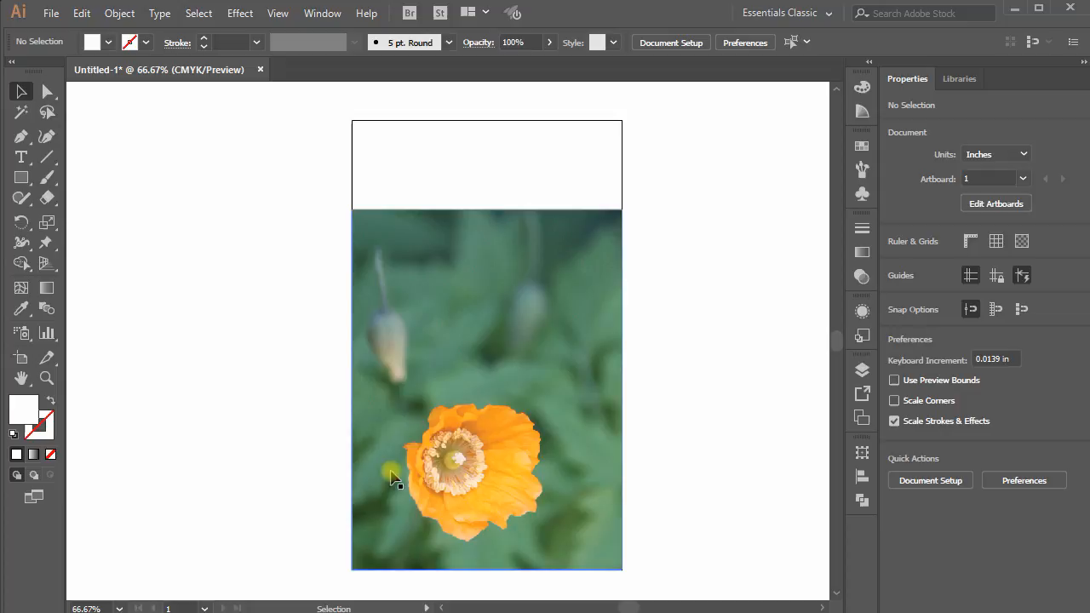
pyautogui.moveTo(688, 307)
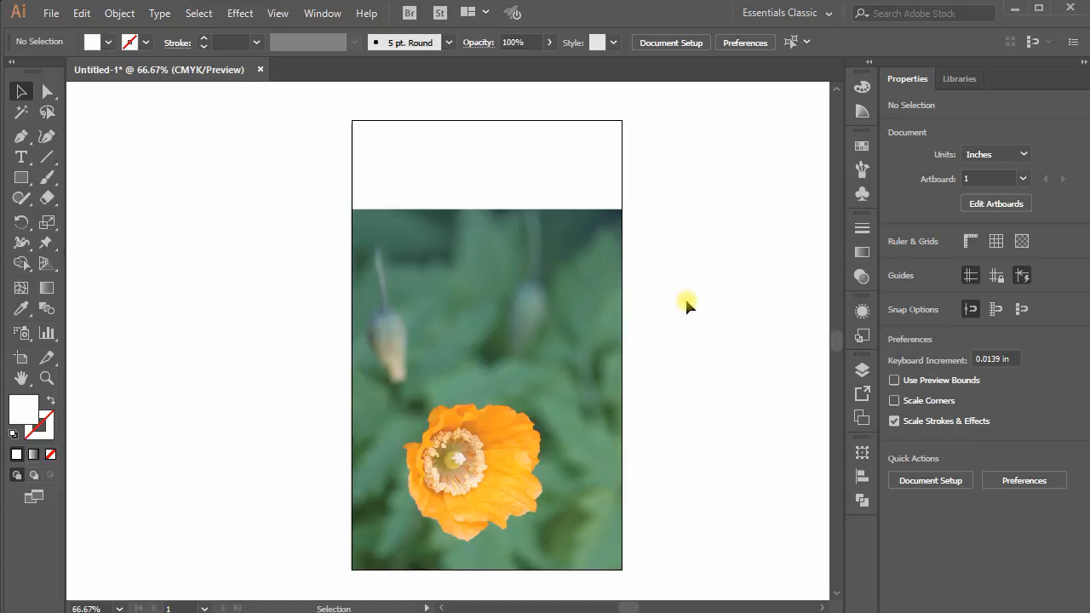
pyautogui.moveTo(681, 317)
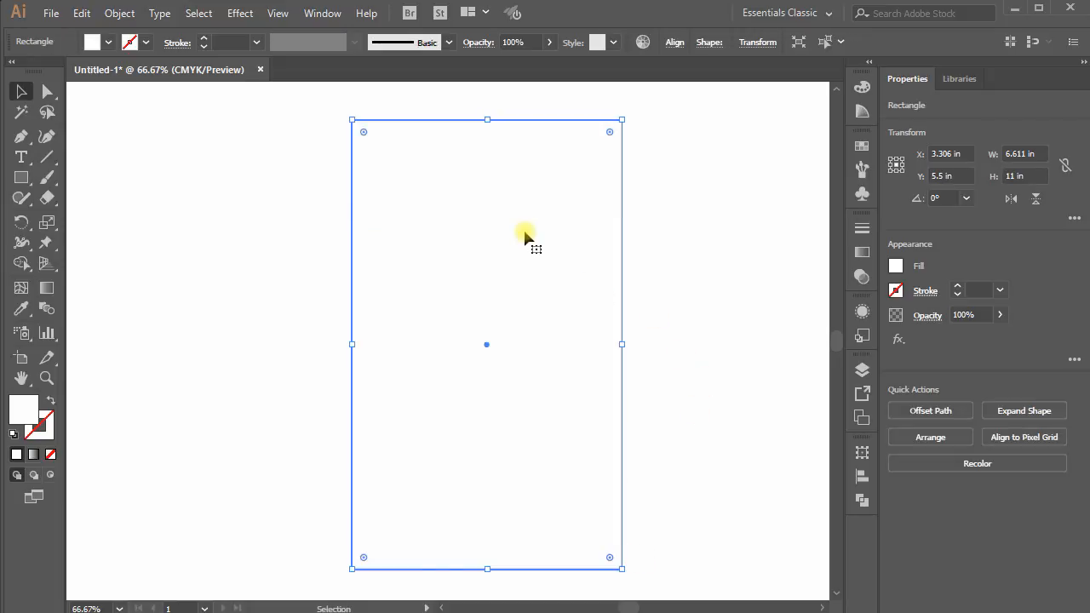
pyautogui.rightClick(523, 236)
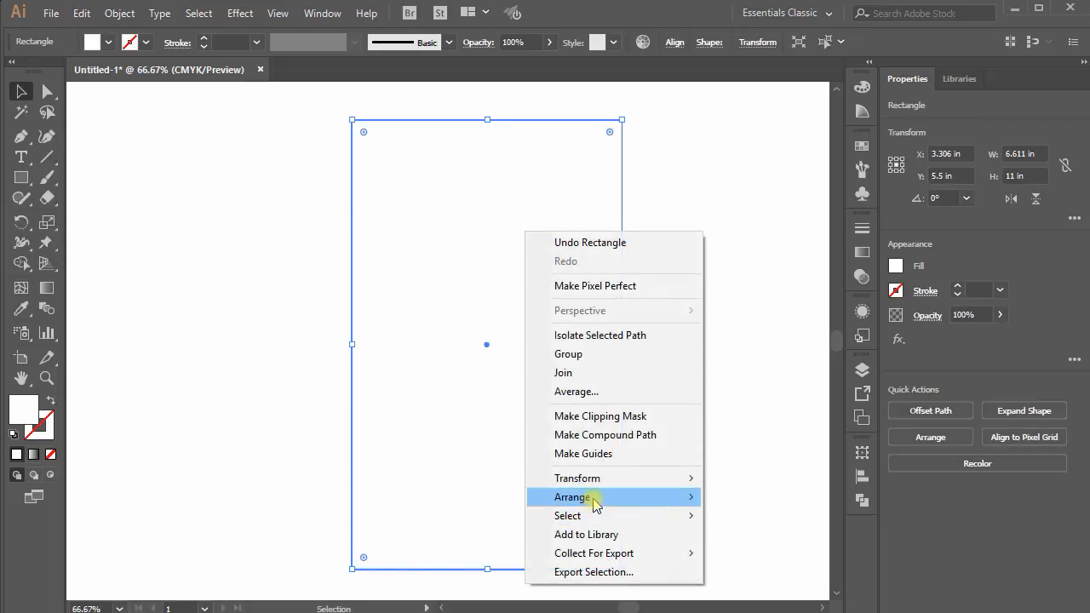
pyautogui.moveTo(572, 497)
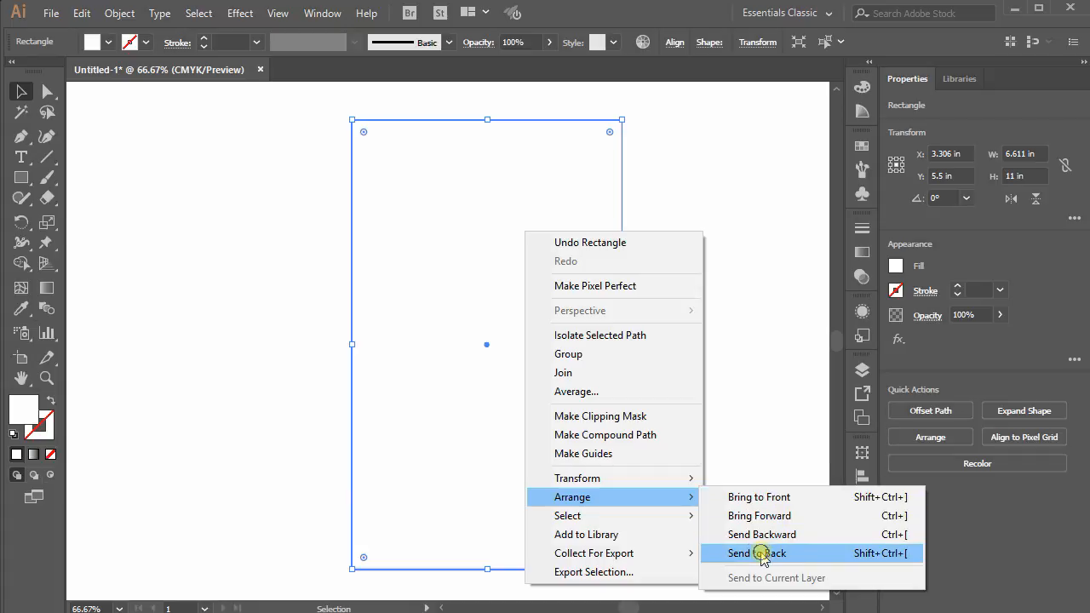
pyautogui.click(757, 553)
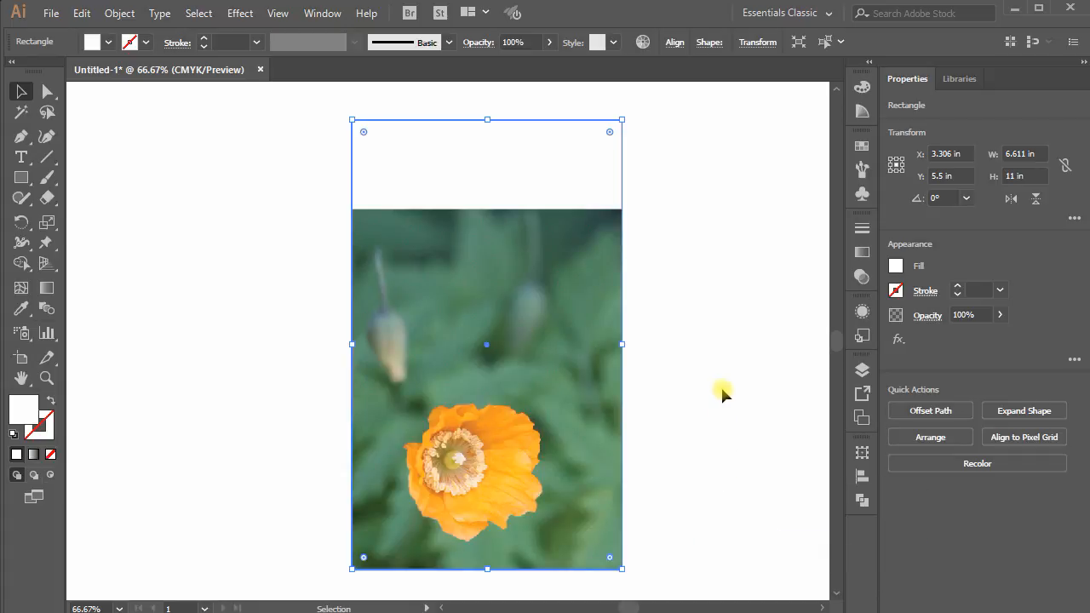
# Step: Apply a dark slate blue fill swatch to the page-sized background rectangle
pyautogui.click(21, 308)
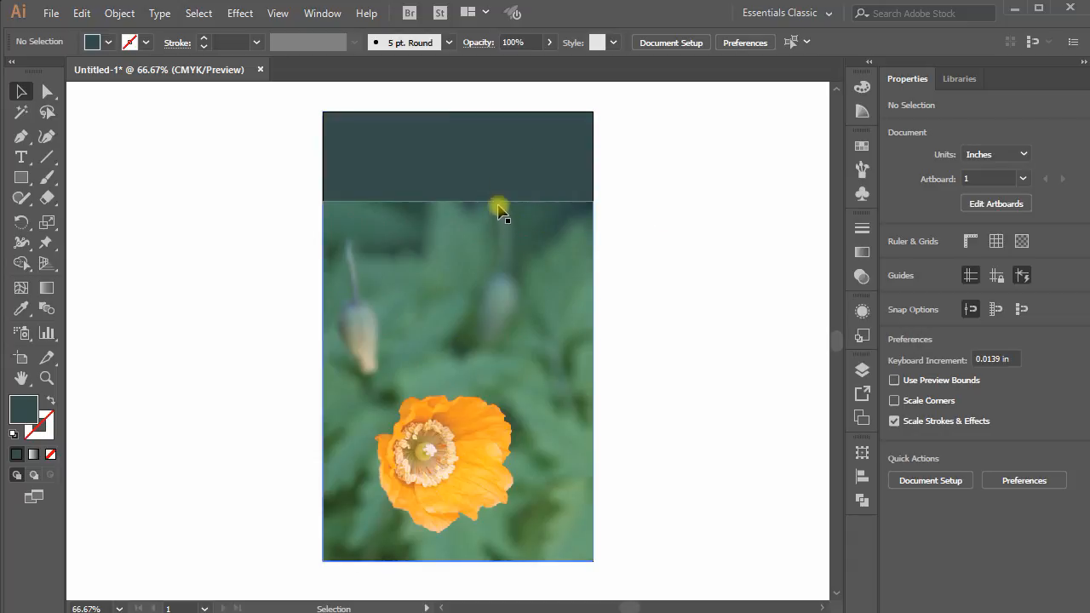
pyautogui.moveTo(498, 208); pyautogui.dragTo(543, 208)
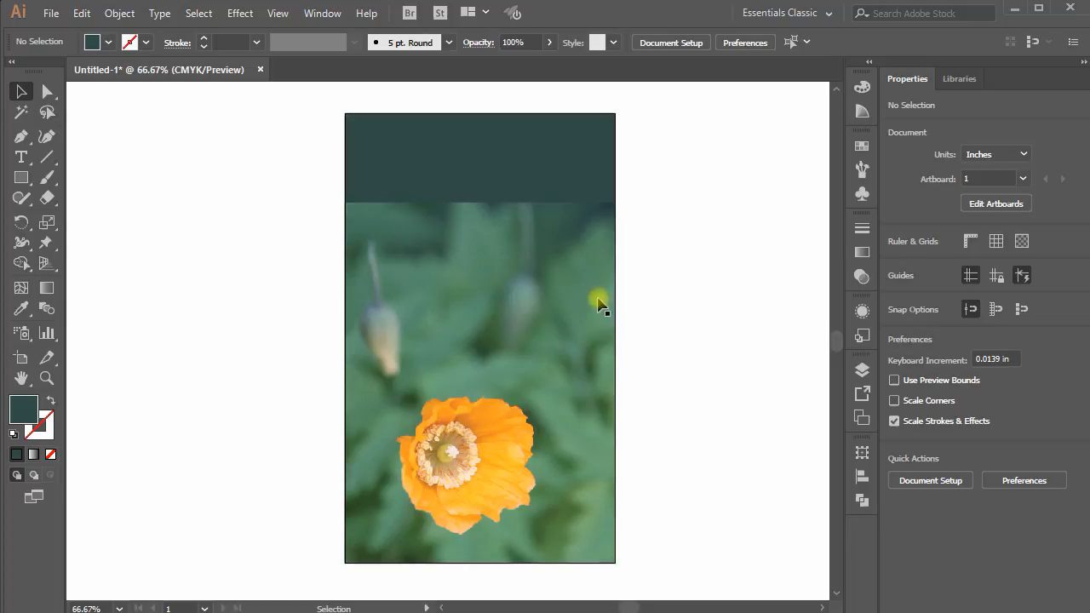
pyautogui.moveTo(535, 206)
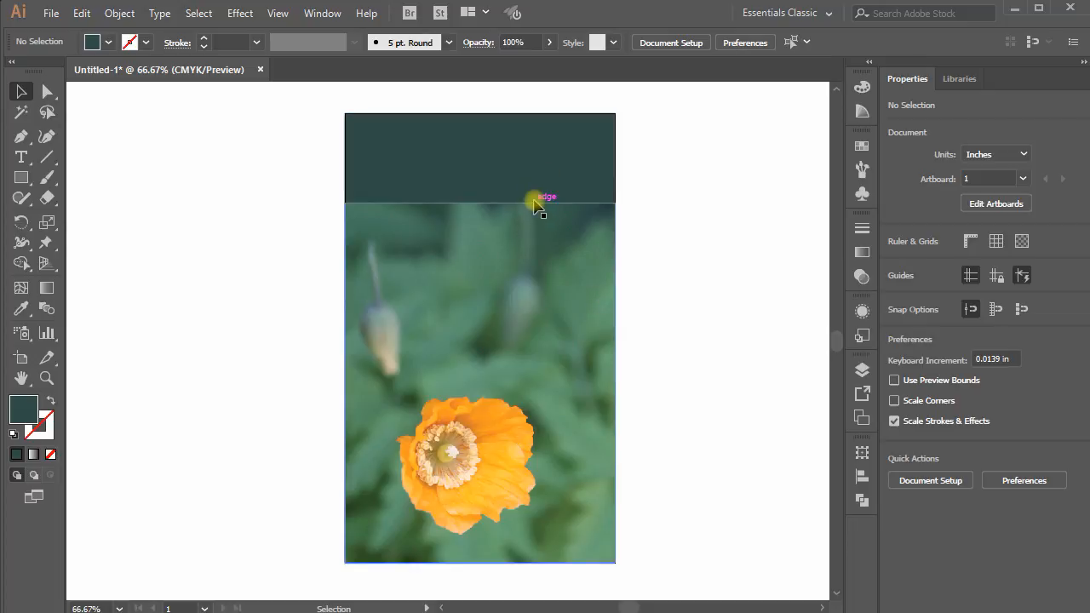
pyautogui.moveTo(570, 373)
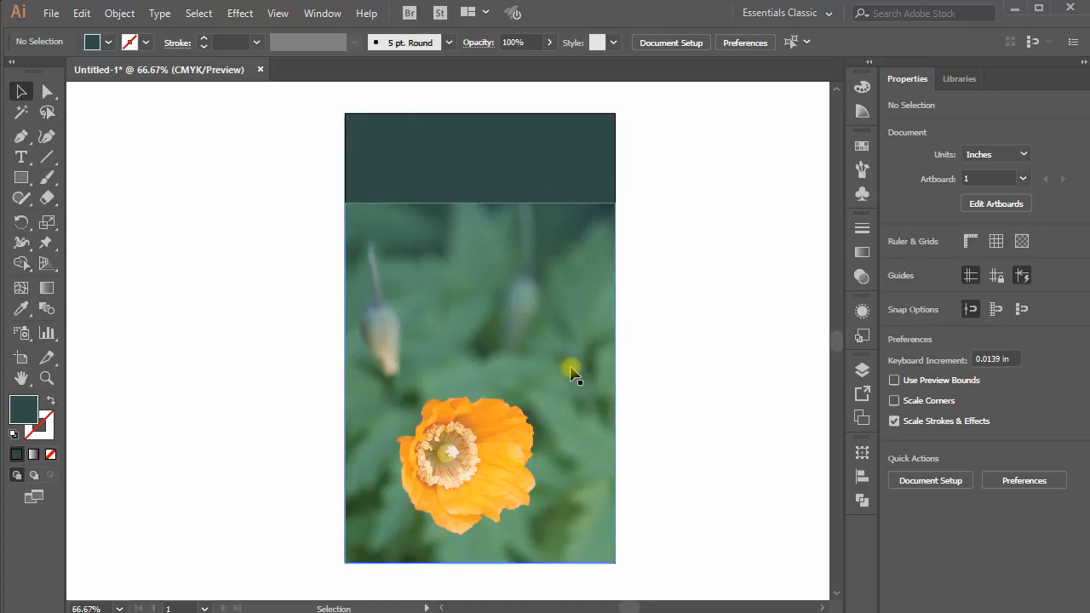
pyautogui.moveTo(575, 348)
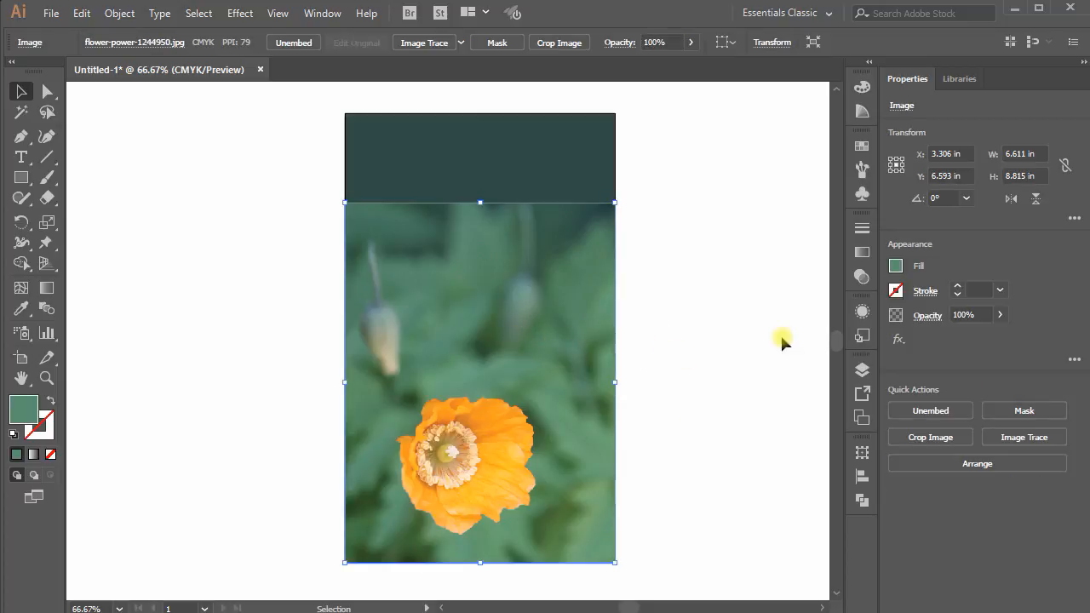
# Step: Select the poppy photo to give it an opacity mask
pyautogui.click(862, 276)
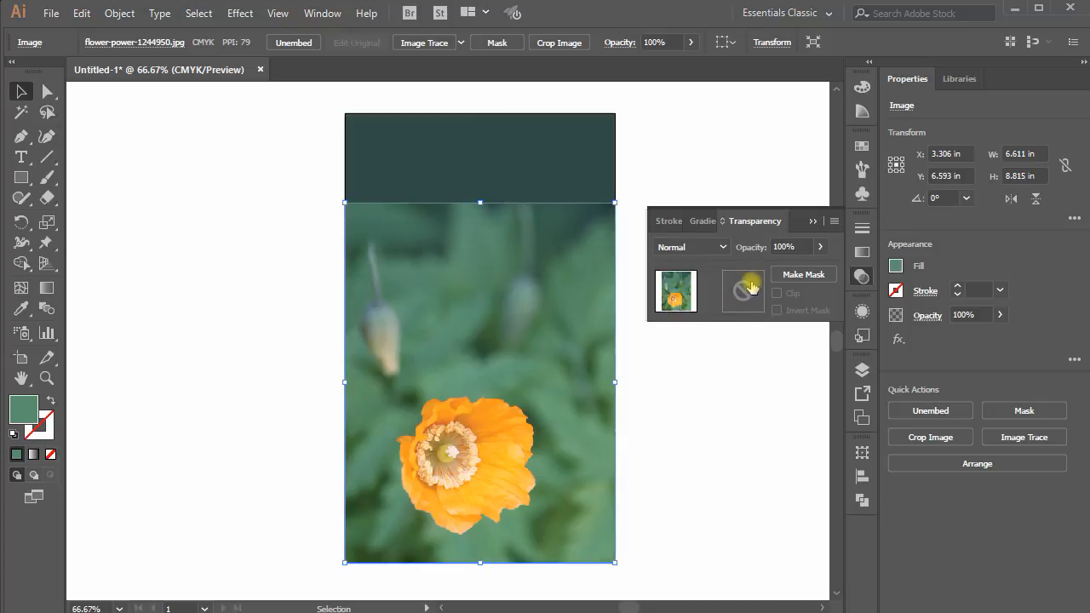
pyautogui.moveTo(747, 294)
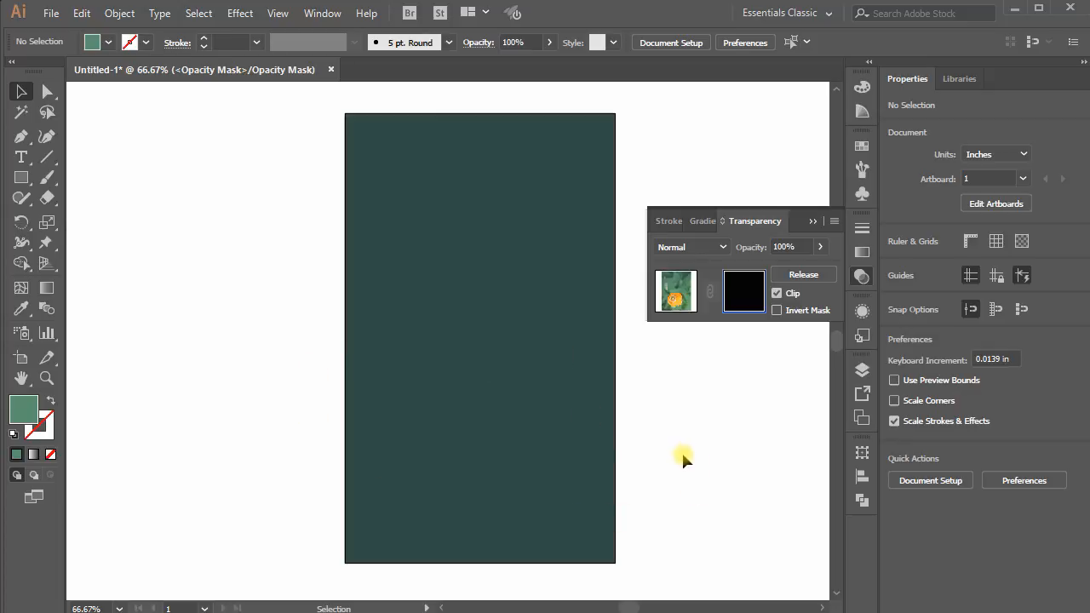
pyautogui.moveTo(319, 375)
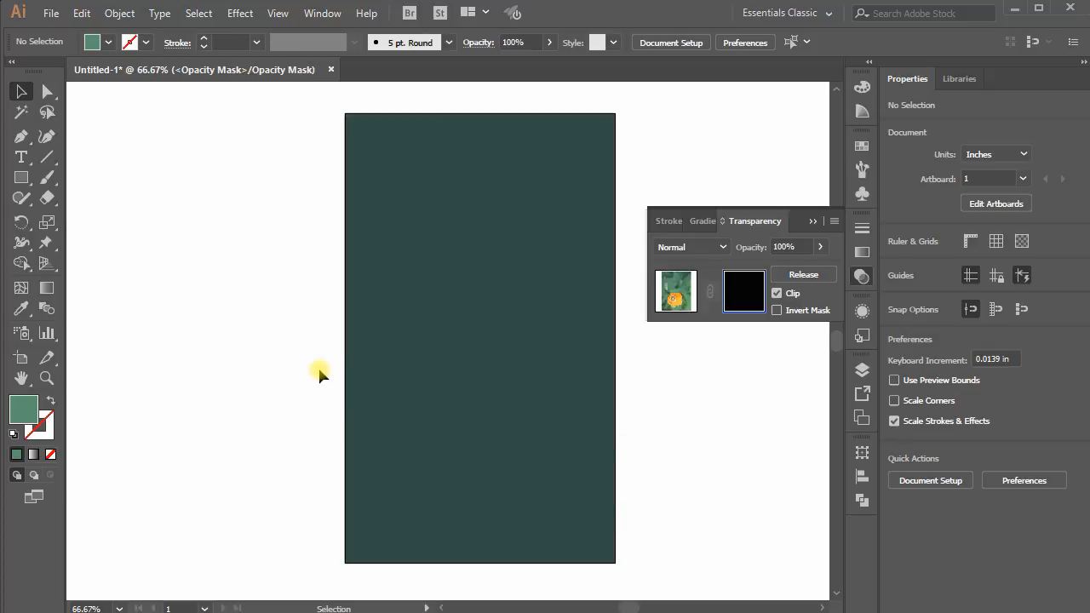
pyautogui.moveTo(308, 360)
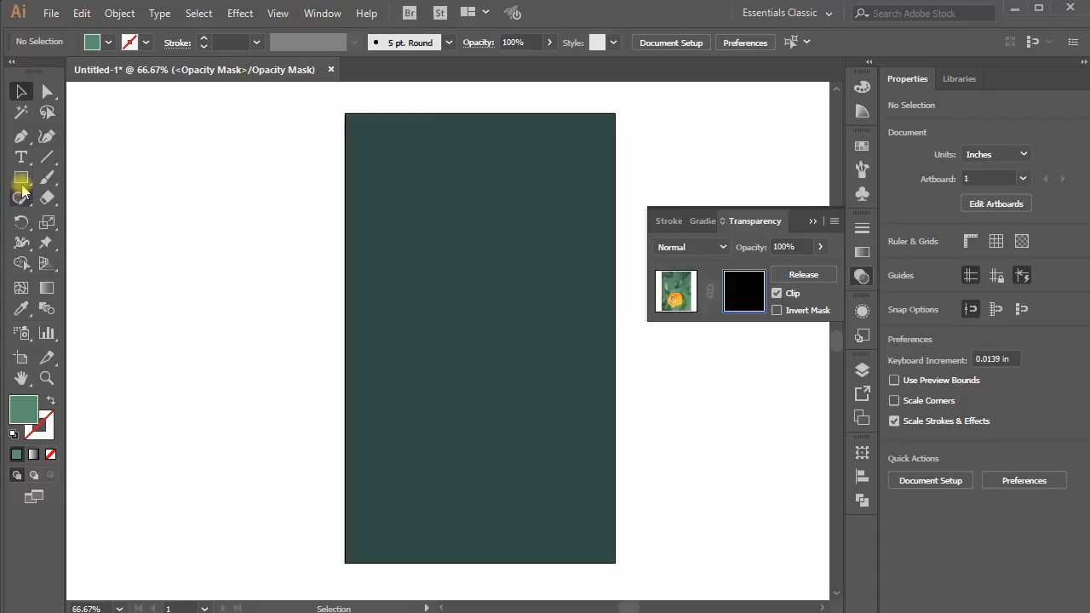
# Step: Draw a mask rectangle spanning the whole photo area inside the opacity mask
pyautogui.click(21, 177)
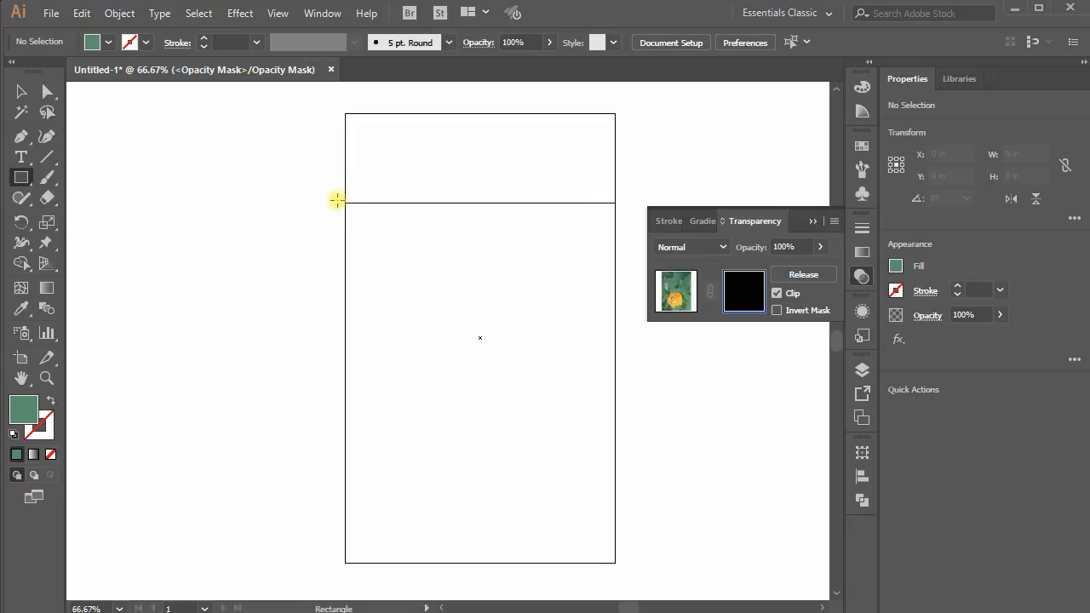
pyautogui.moveTo(339, 200); pyautogui.dragTo(533, 366)
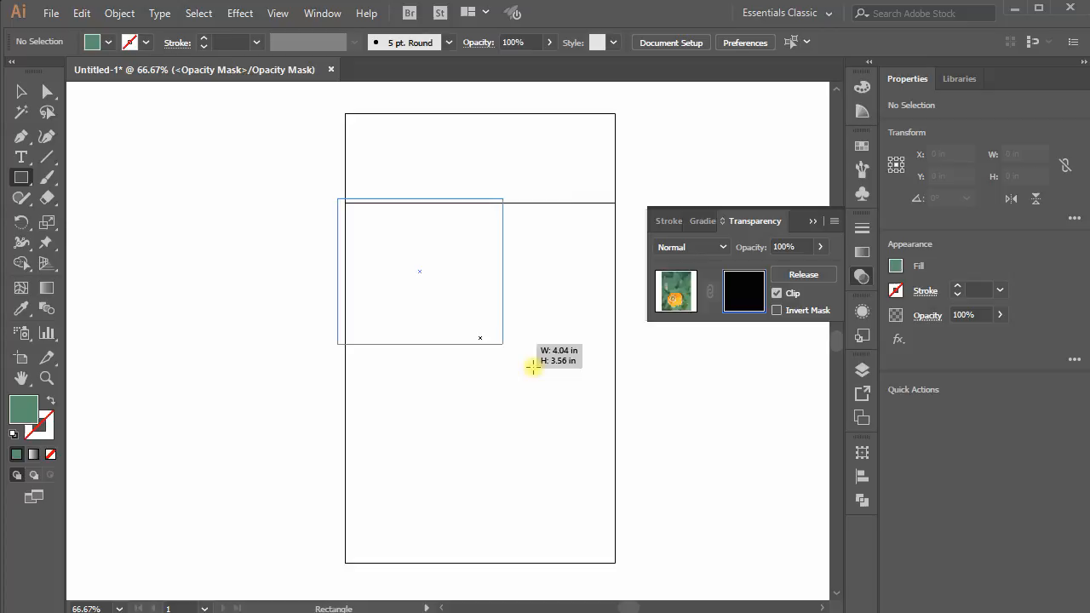
pyautogui.moveTo(532, 367); pyautogui.dragTo(620, 571)
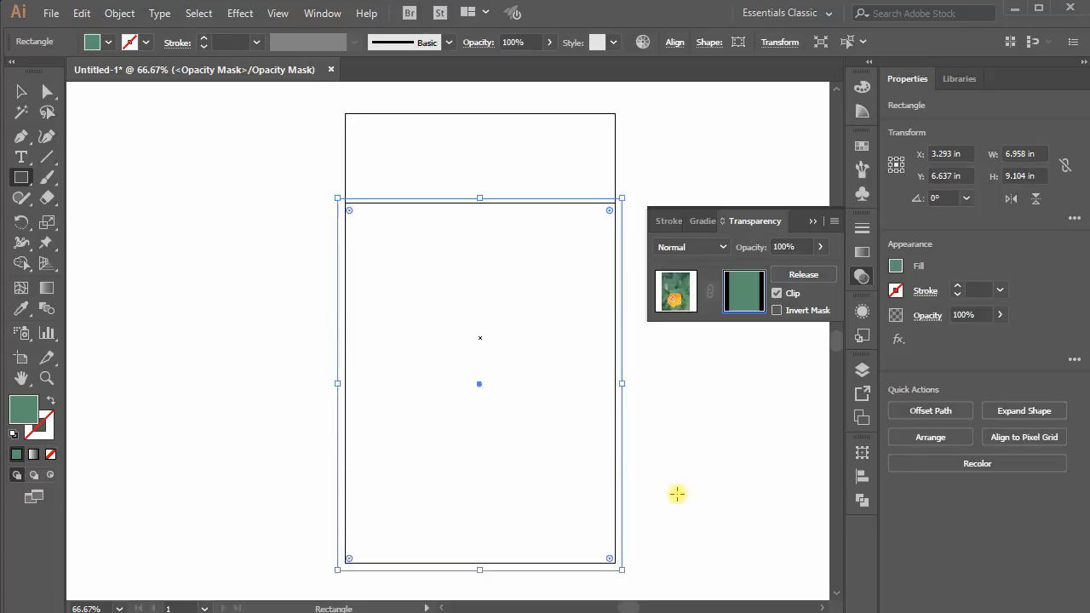
pyautogui.press('ctrl+y')
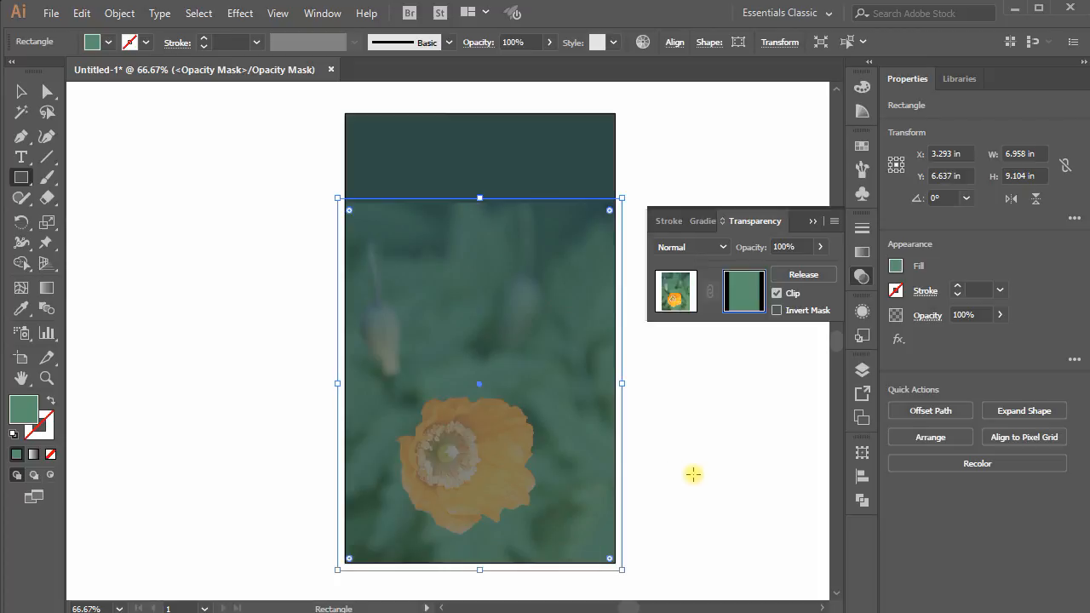
pyautogui.moveTo(520, 276)
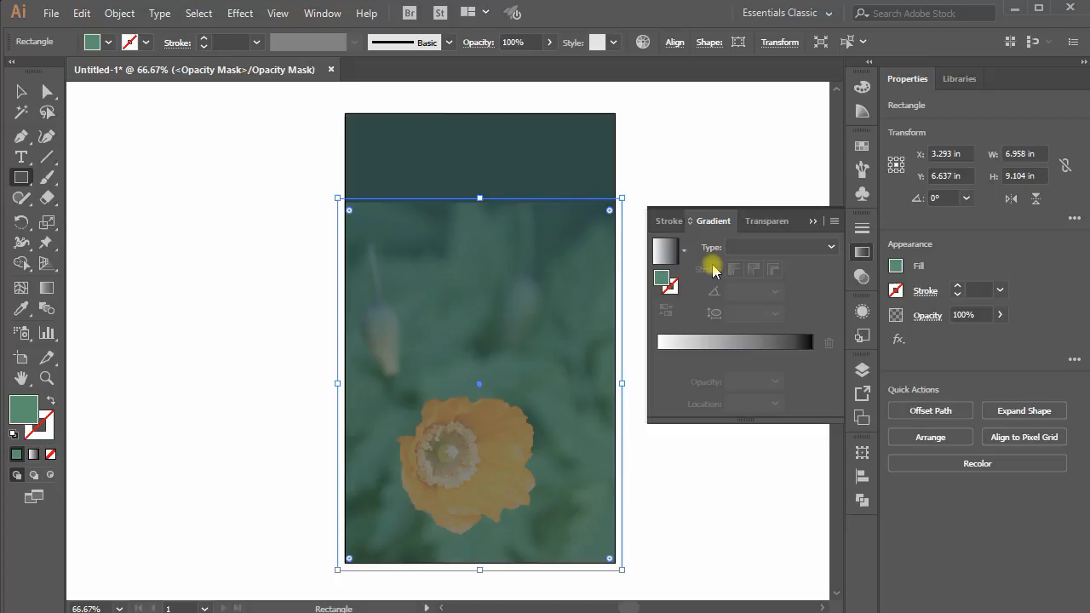
pyautogui.moveTo(666, 250)
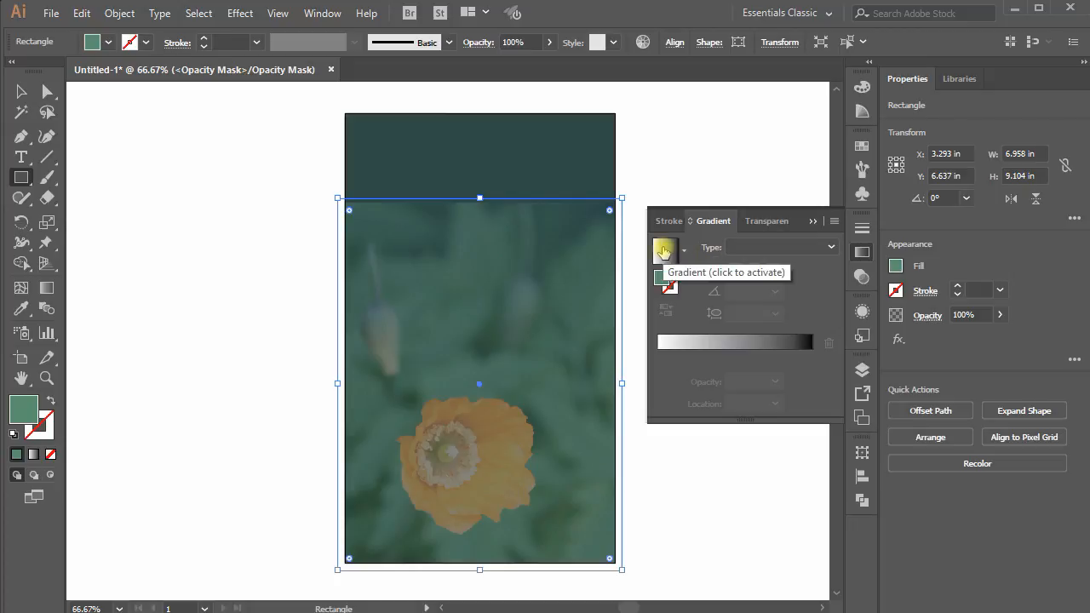
# Step: Fill the mask rectangle with a 90° black-to-white linear gradient
pyautogui.click(666, 249)
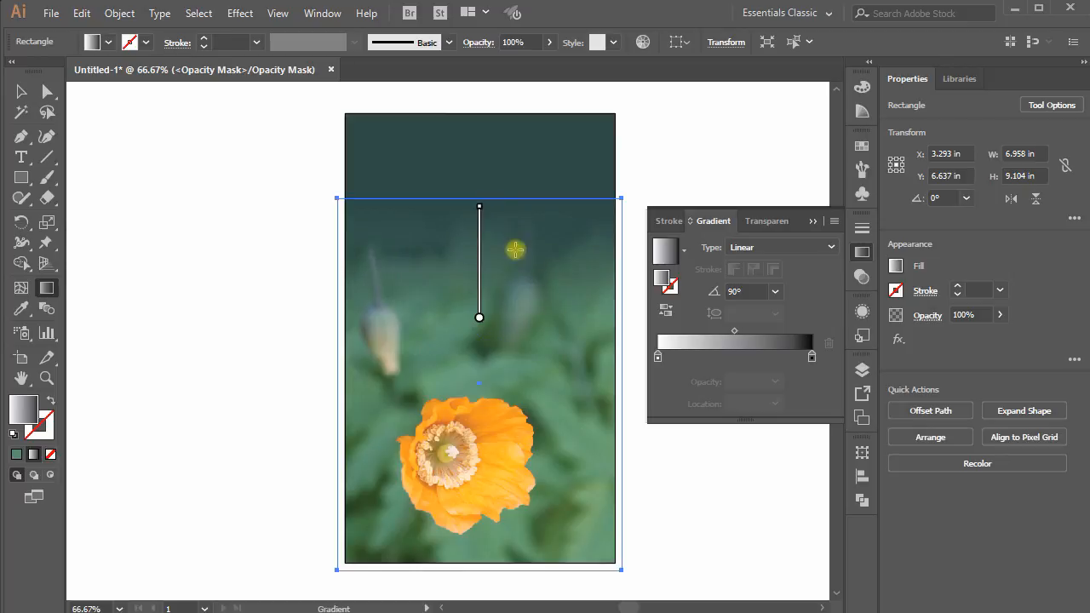
pyautogui.click(21, 91)
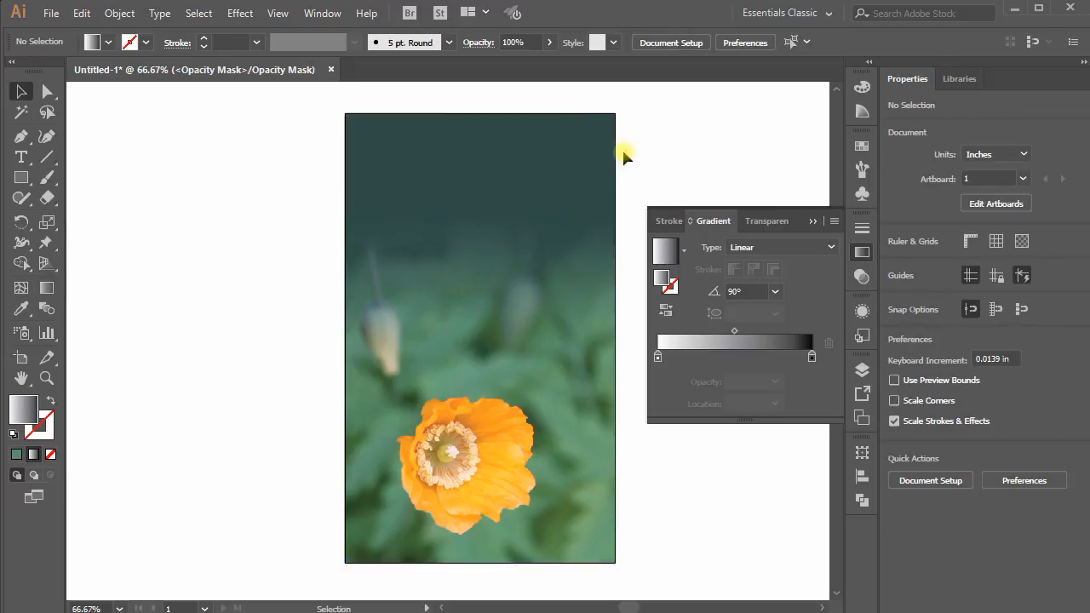
pyautogui.moveTo(675, 175)
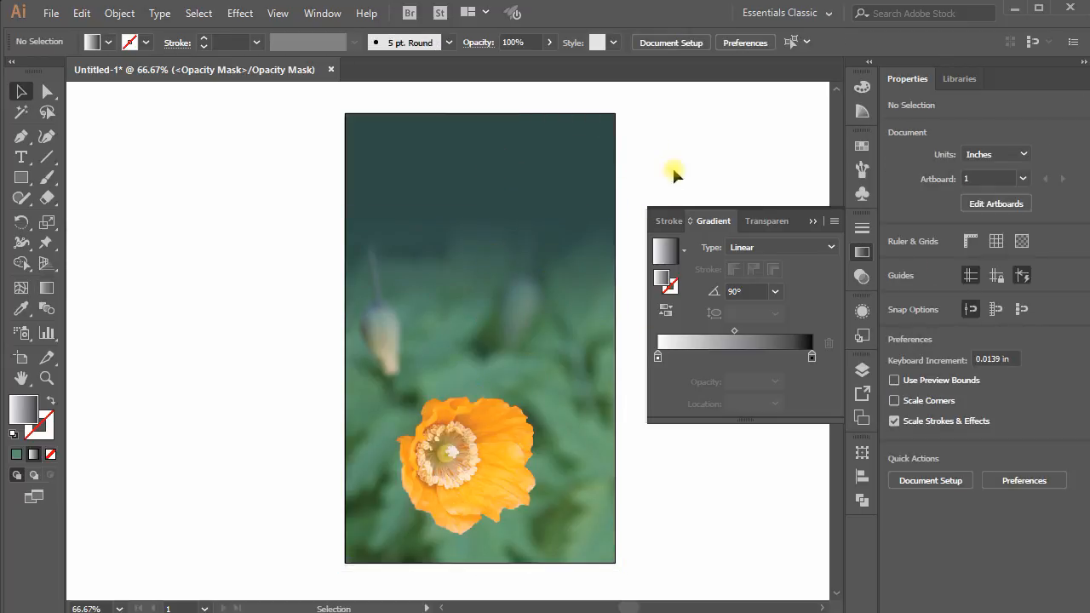
# Step: Exit opacity mask editing via the artwork thumbnail in the Transparency panel
pyautogui.click(756, 220)
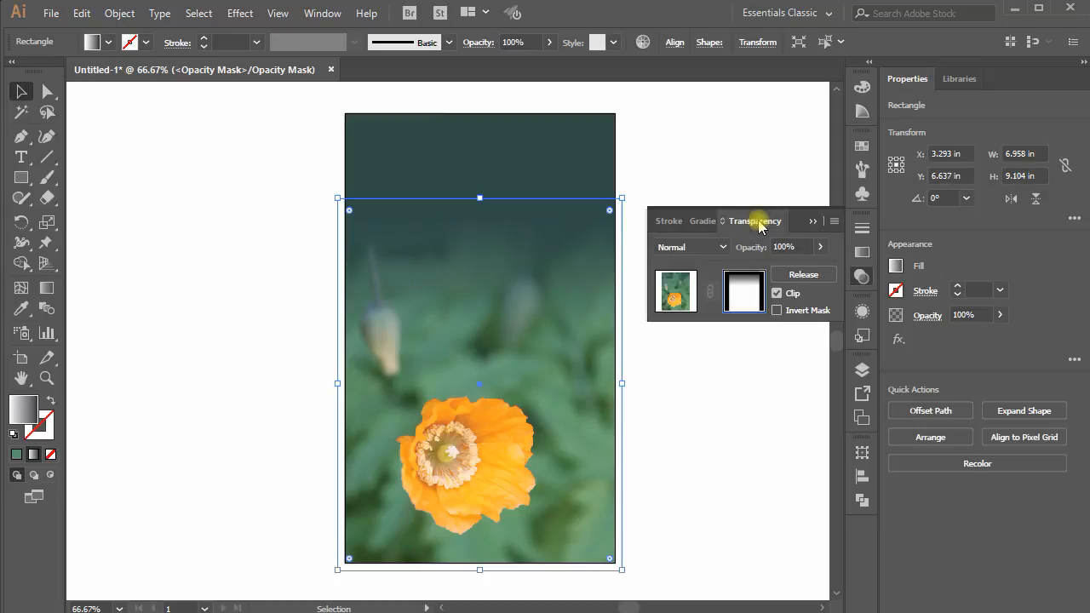
pyautogui.moveTo(675, 291)
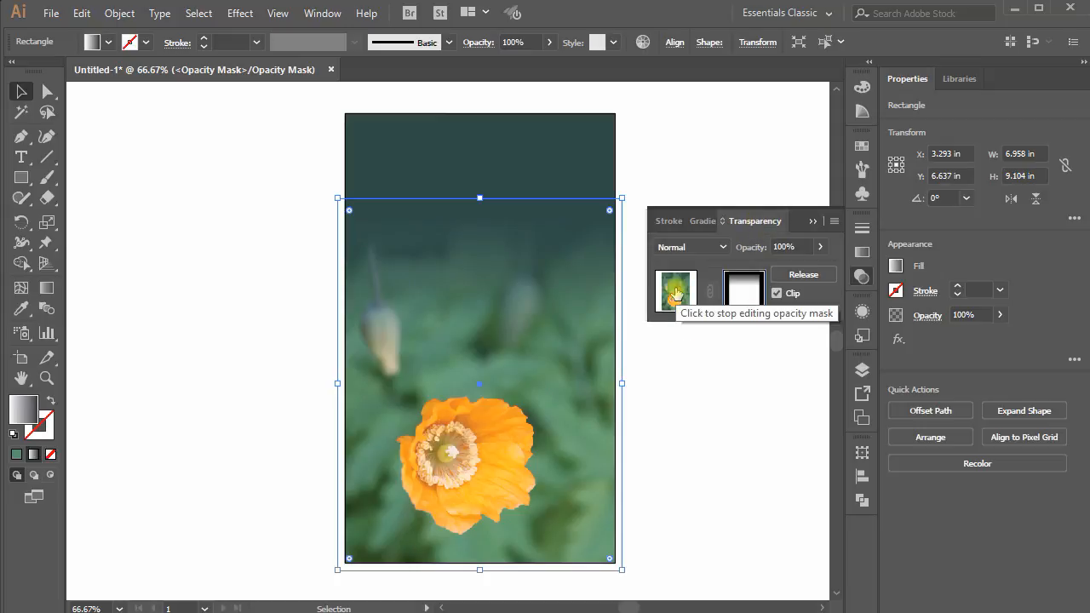
pyautogui.click(675, 291)
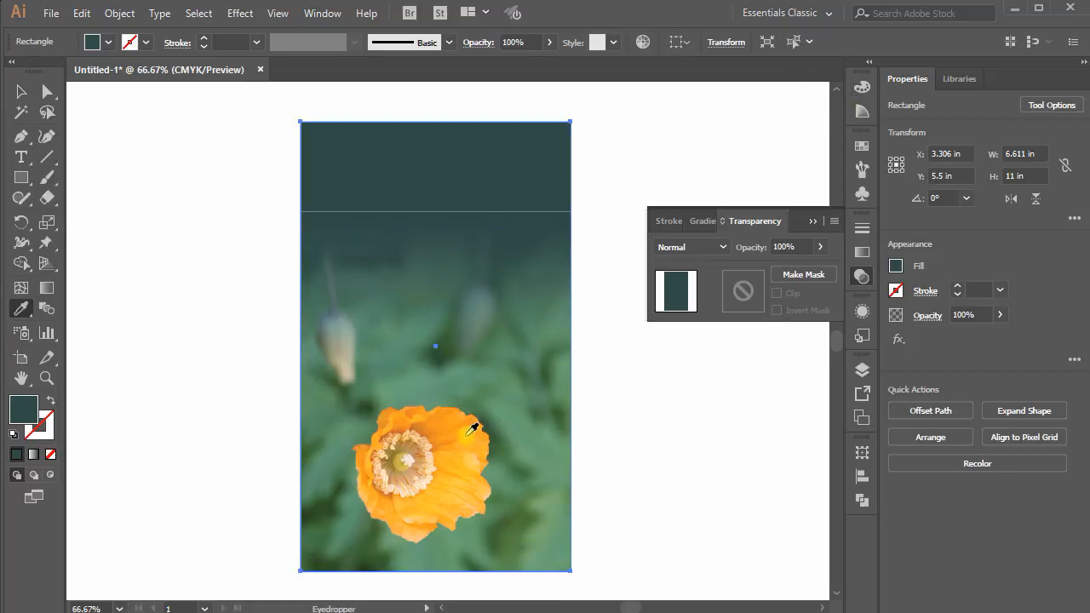
# Step: Recolour the background slate blue by eyedropping a bluish tone from the blurred bud
pyautogui.click(543, 398)
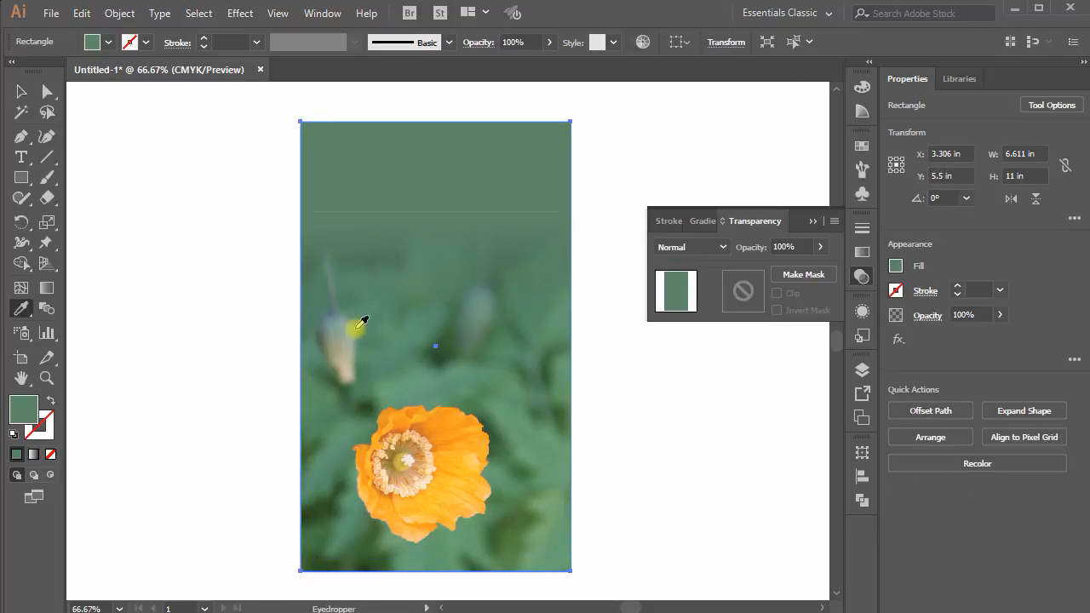
pyautogui.click(520, 258)
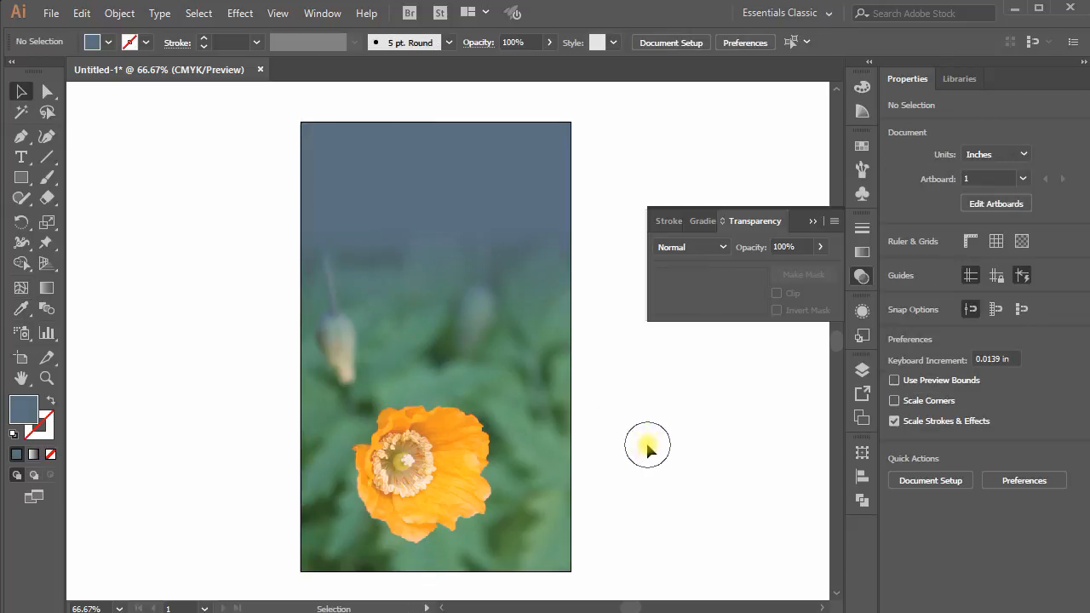
pyautogui.moveTo(637, 454)
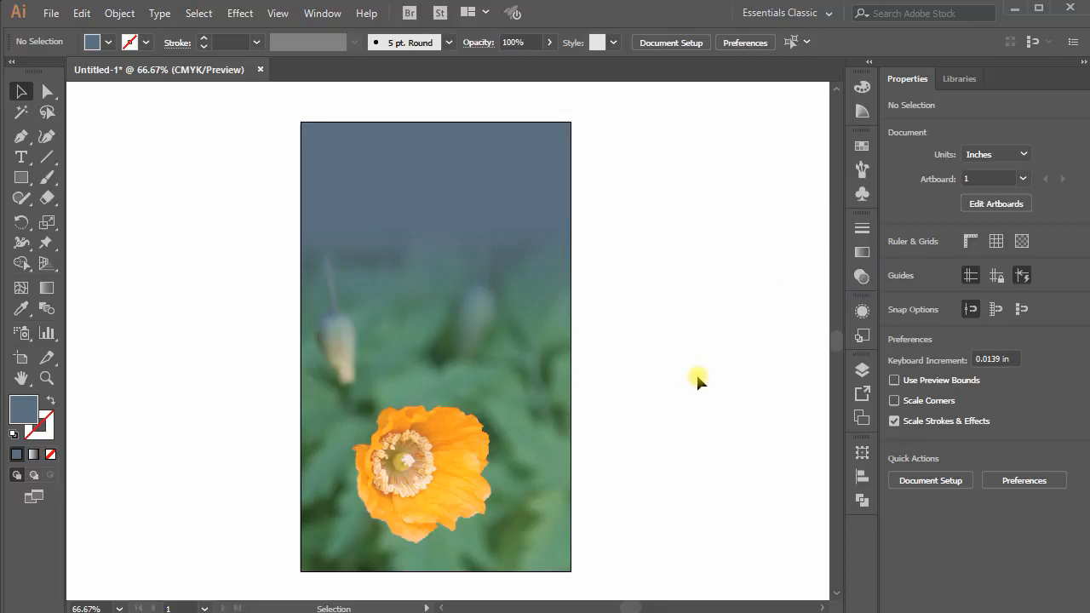
pyautogui.moveTo(189, 297)
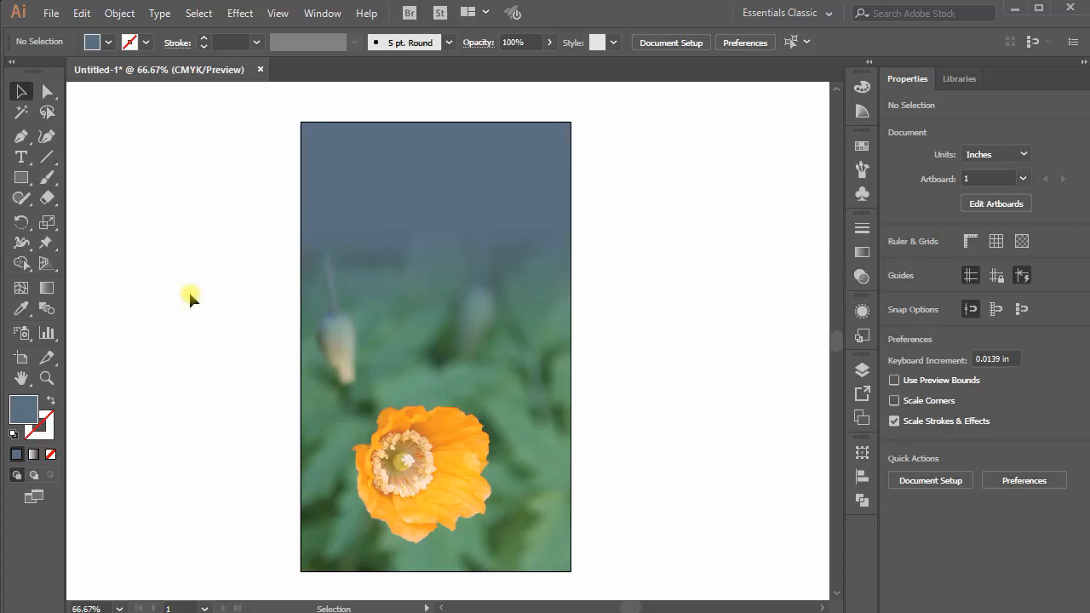
# Step: Add black 'Happy Women's Day' text on three lines near the card's top
pyautogui.click(22, 157)
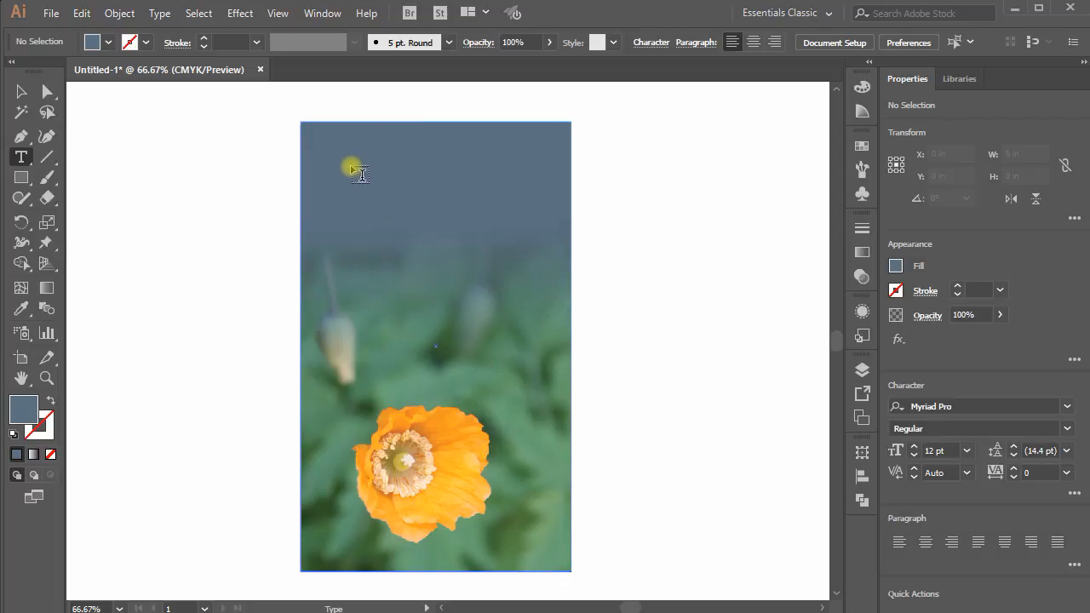
pyautogui.click(353, 166)
pyautogui.write("Happy Women's Day")
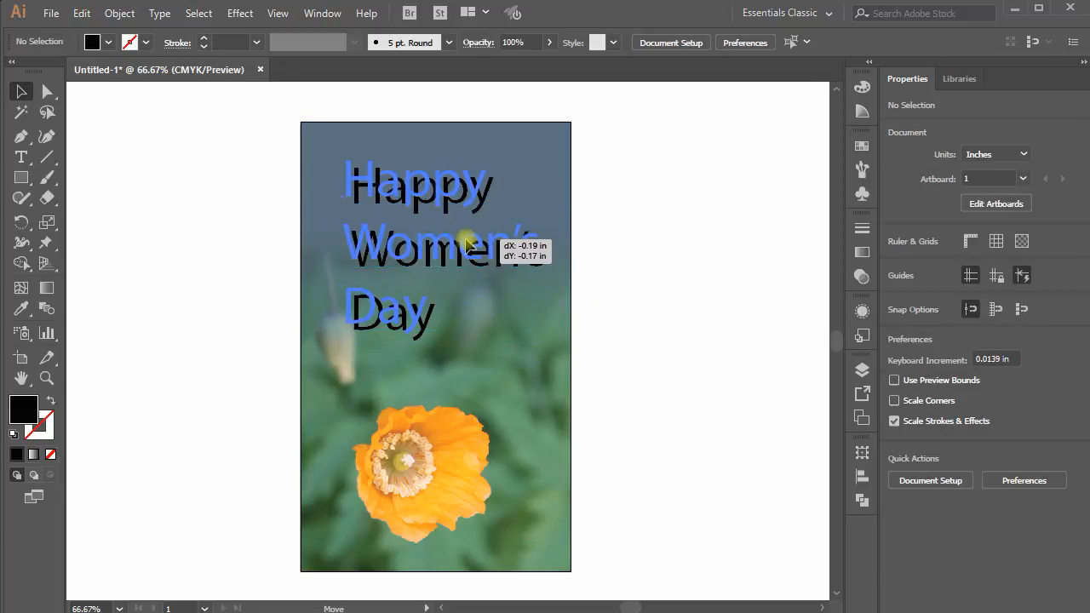
pyautogui.click(441, 244)
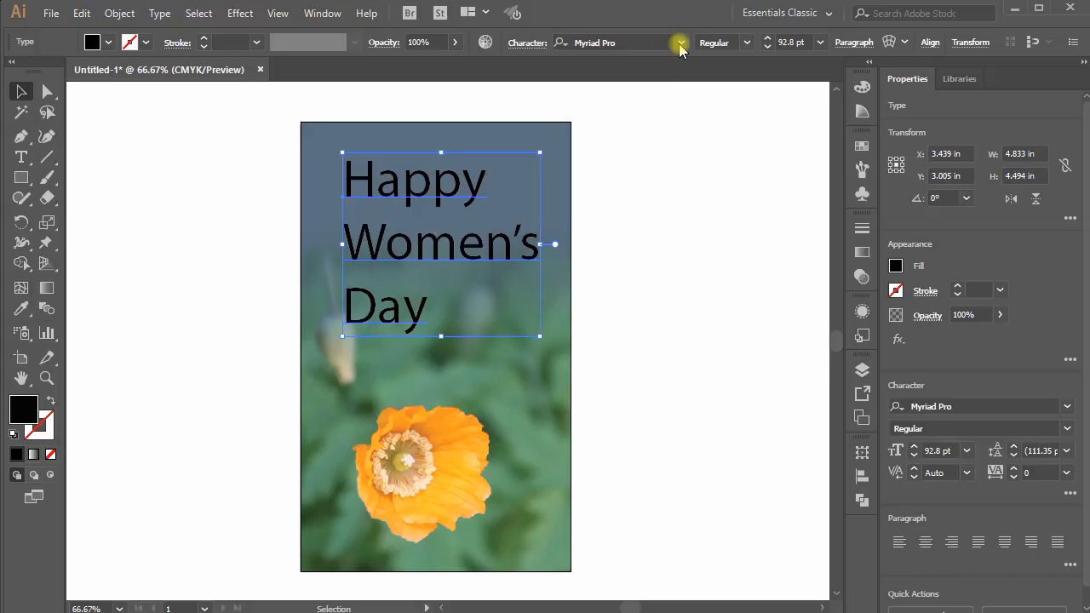
# Step: Change the greeting's font to Alex Brush from the Control bar font list
pyautogui.click(680, 42)
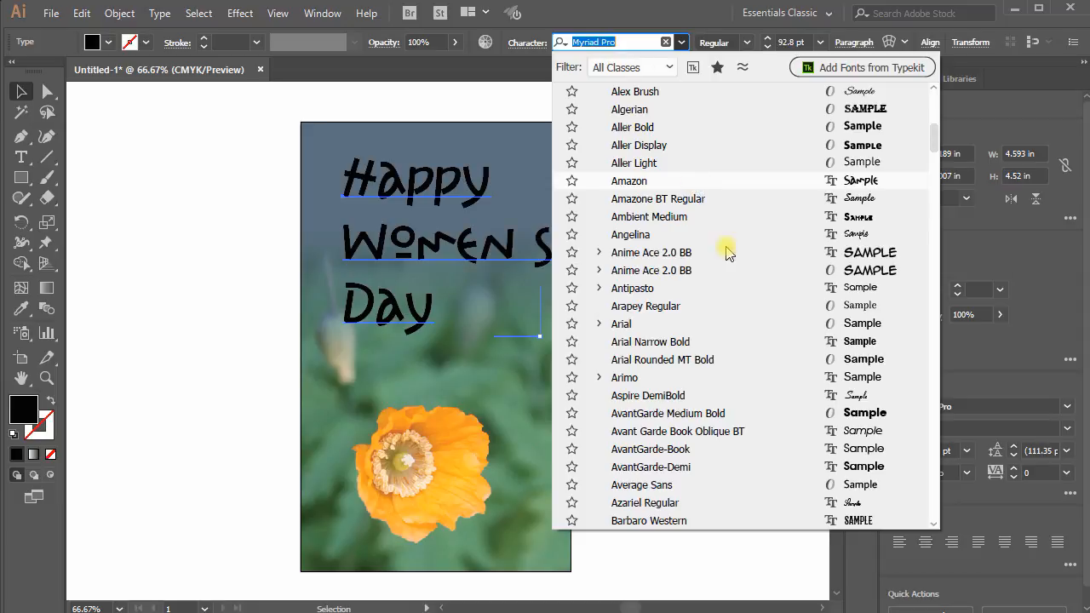
pyautogui.scroll(-3)
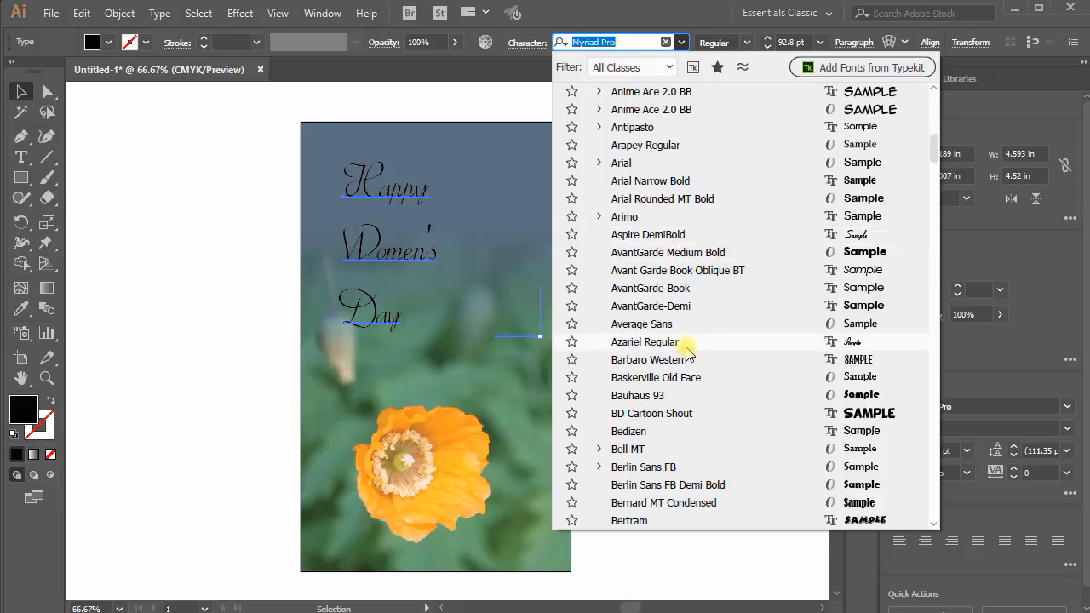
pyautogui.scroll(-3)
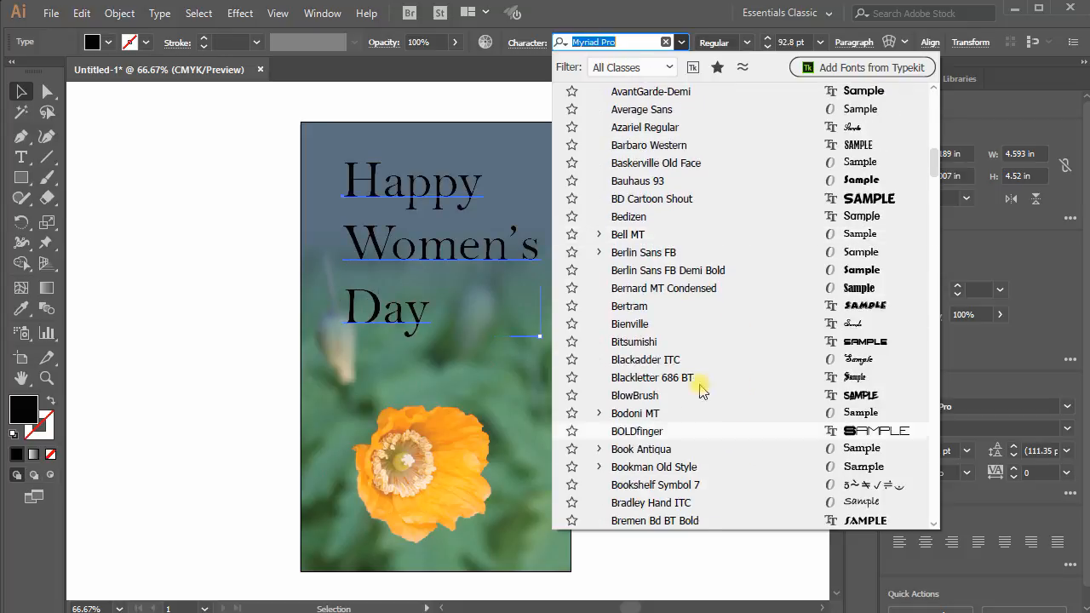
pyautogui.scroll(-3)
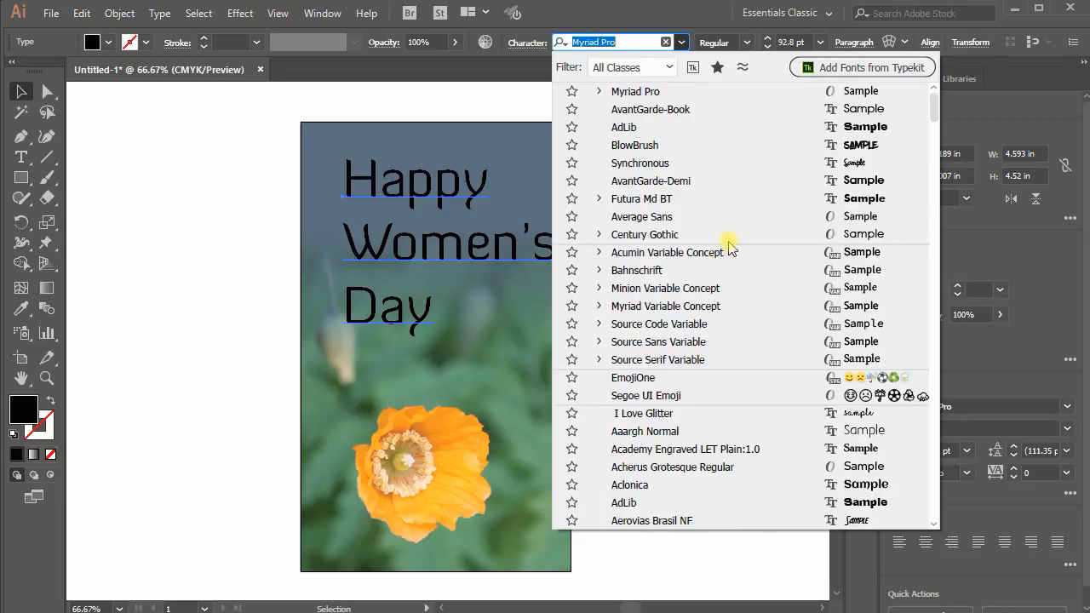
pyautogui.moveTo(640, 163)
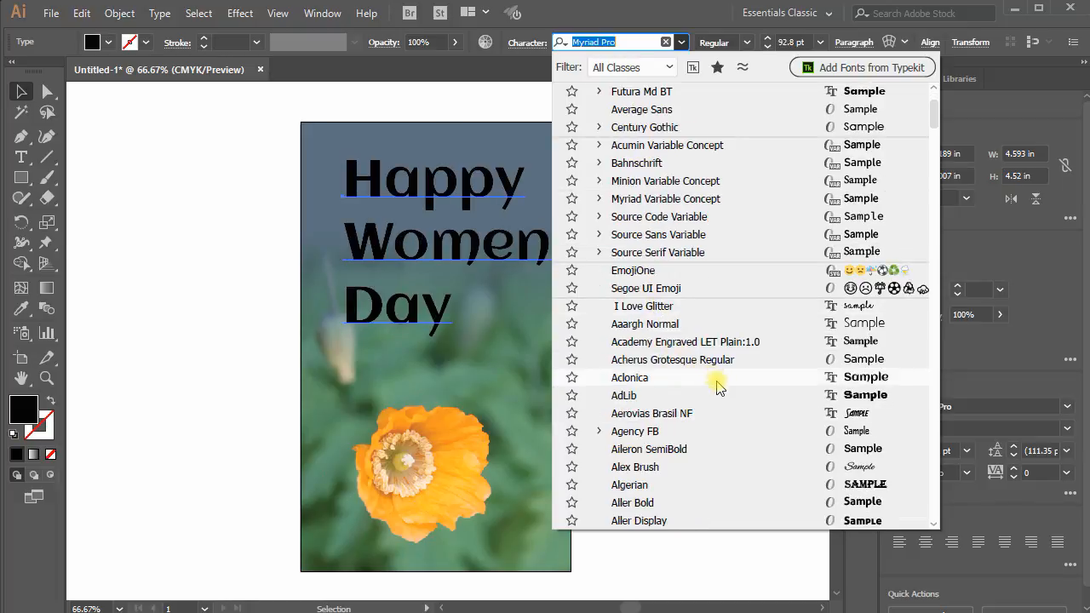
pyautogui.scroll(-3)
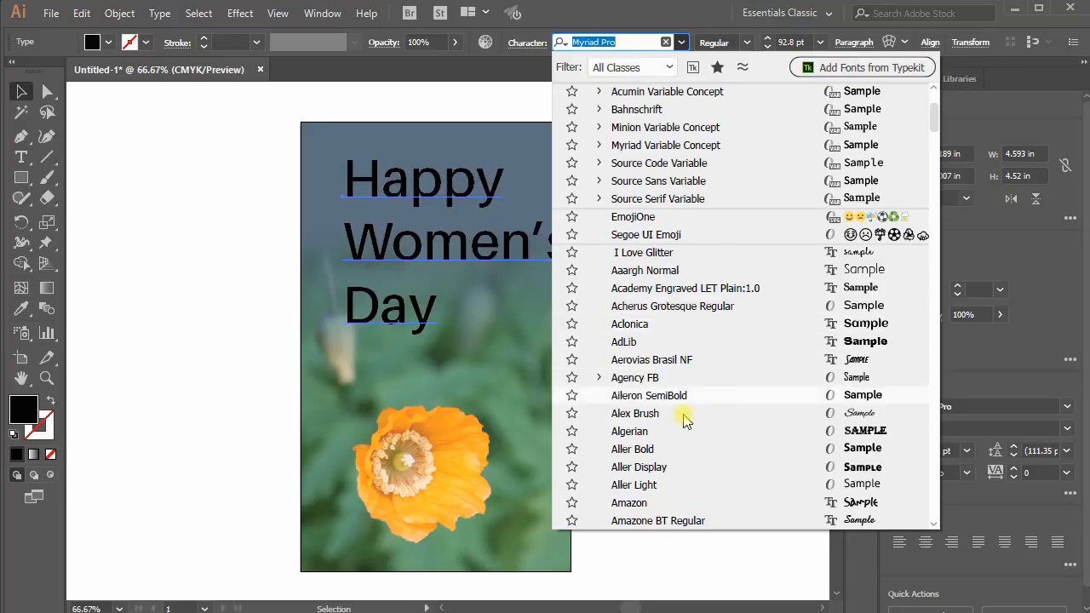
pyautogui.click(635, 413)
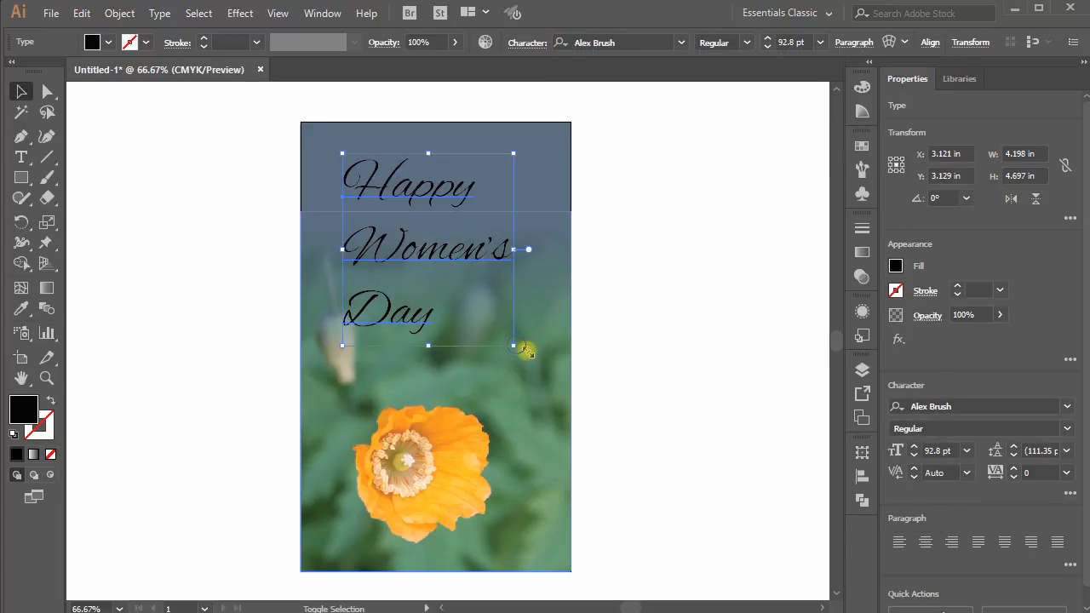
# Step: Enlarge the greeting, centre it across the card's top, and colour it orange
pyautogui.moveTo(512, 345); pyautogui.dragTo(551, 386)
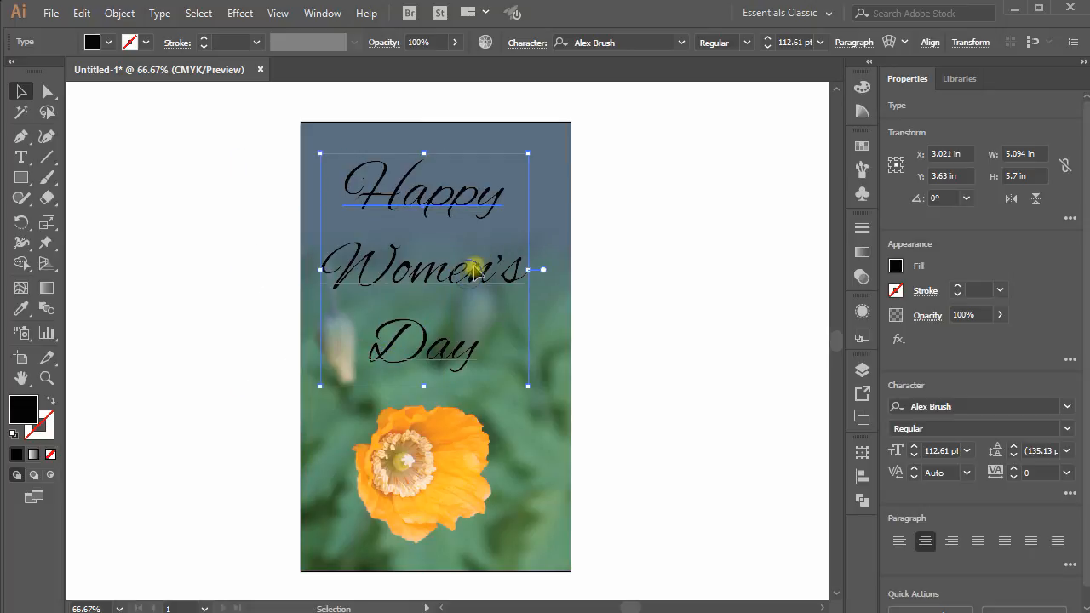
pyautogui.moveTo(473, 271); pyautogui.dragTo(490, 298)
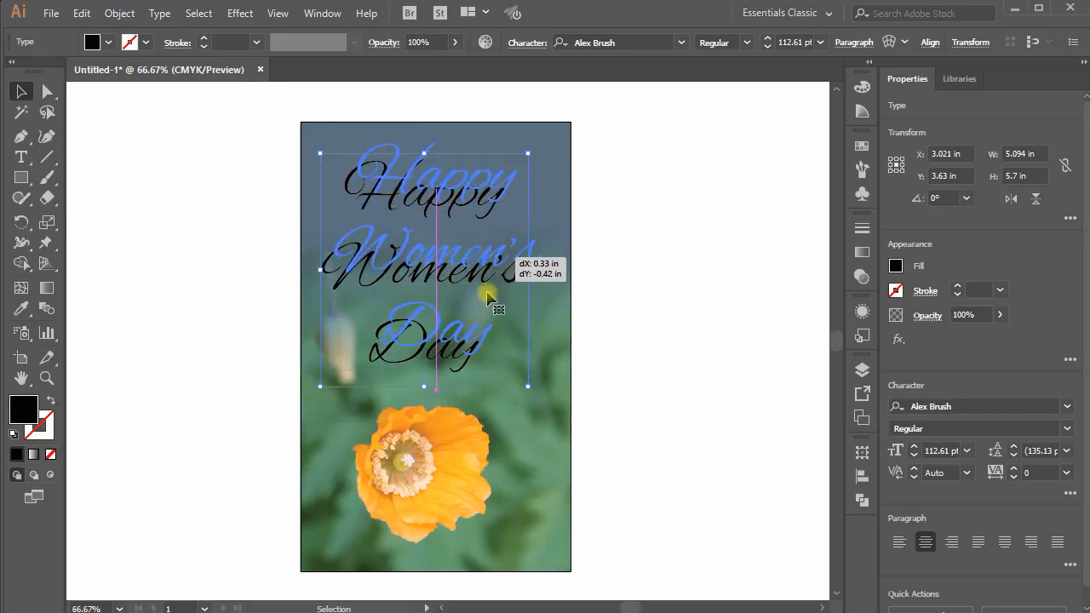
pyautogui.click(464, 421)
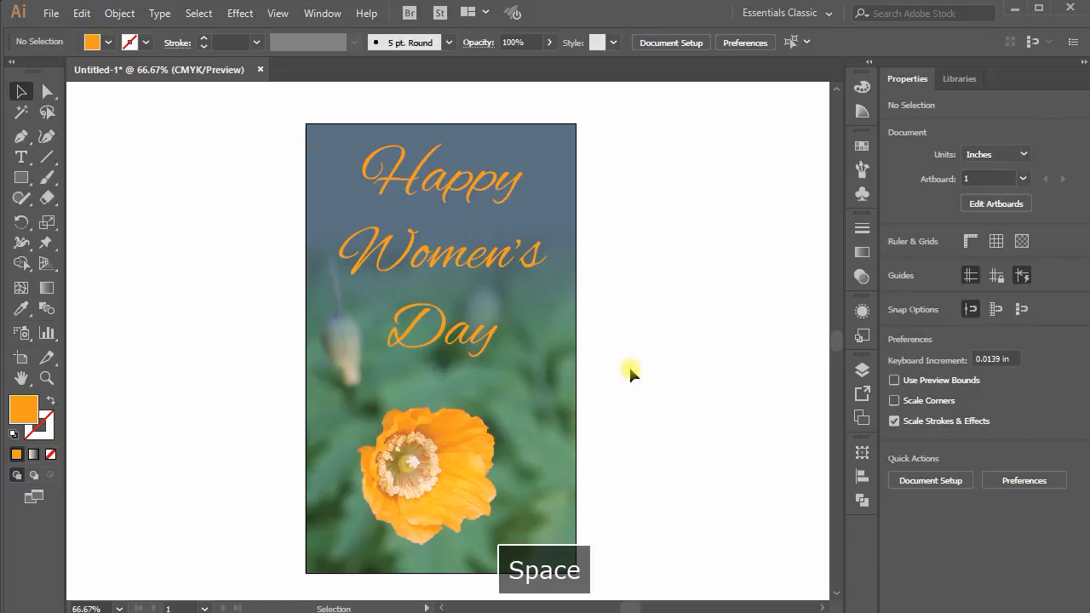
# Step: Show the finished SourceFile.ai card with its pale orange greeting at 75% zoom
pyautogui.click(441, 255)
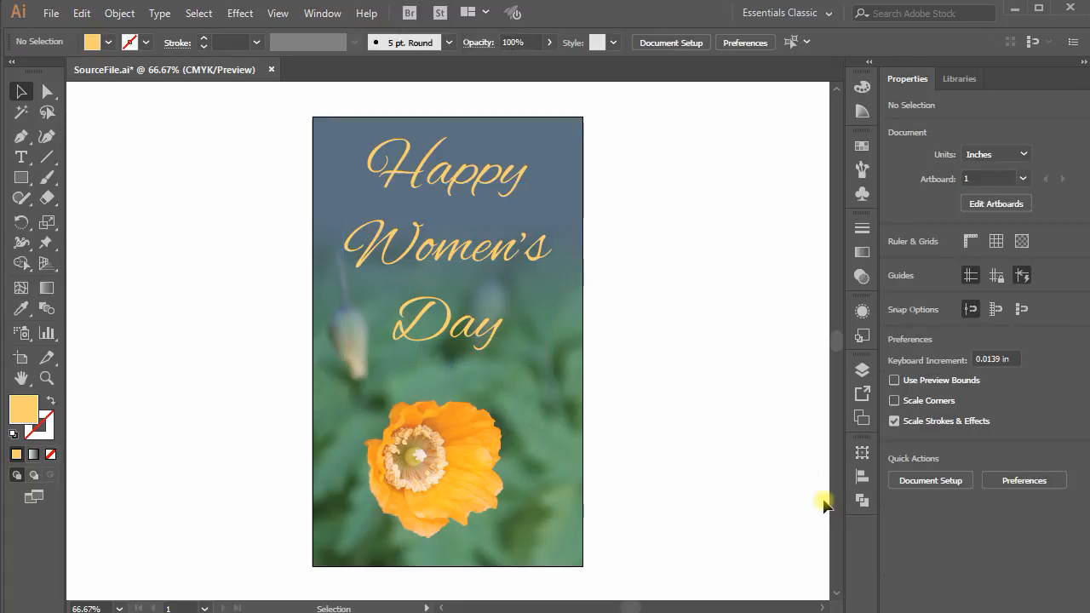
pyautogui.moveTo(758, 477)
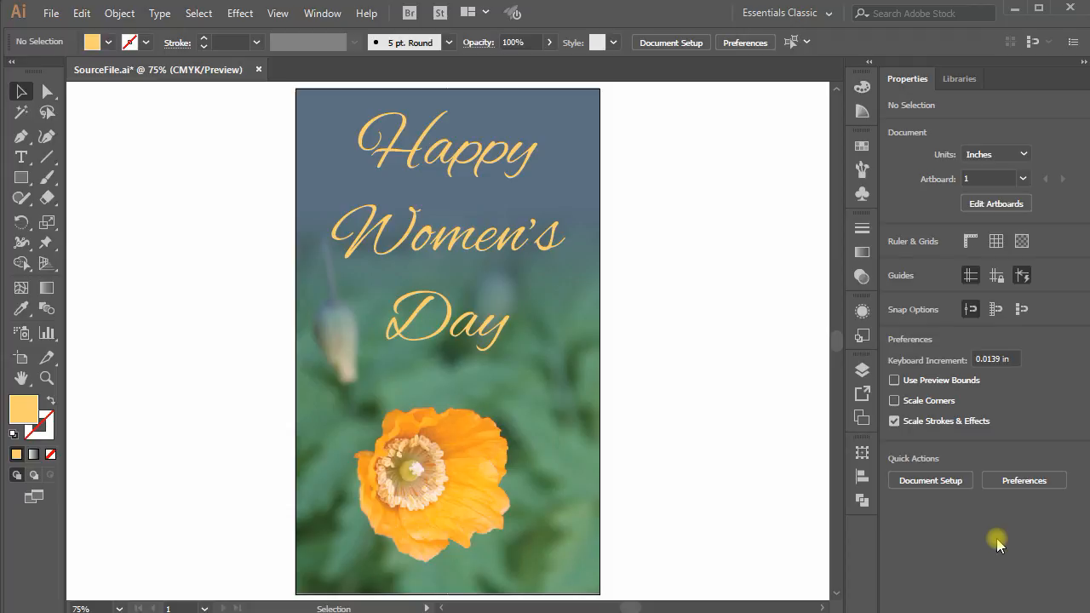
pyautogui.moveTo(998, 560)
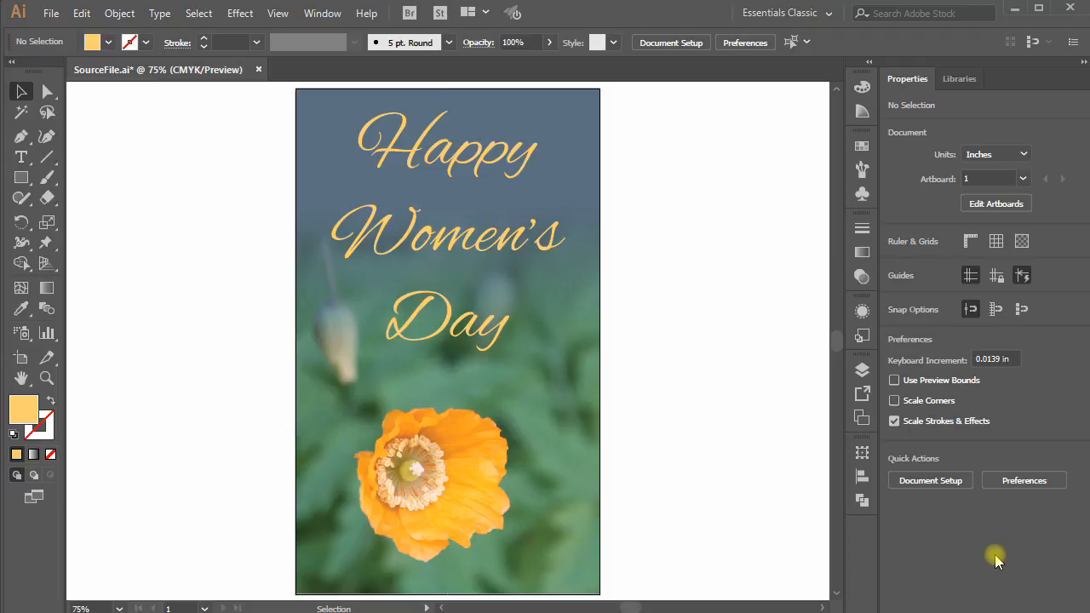